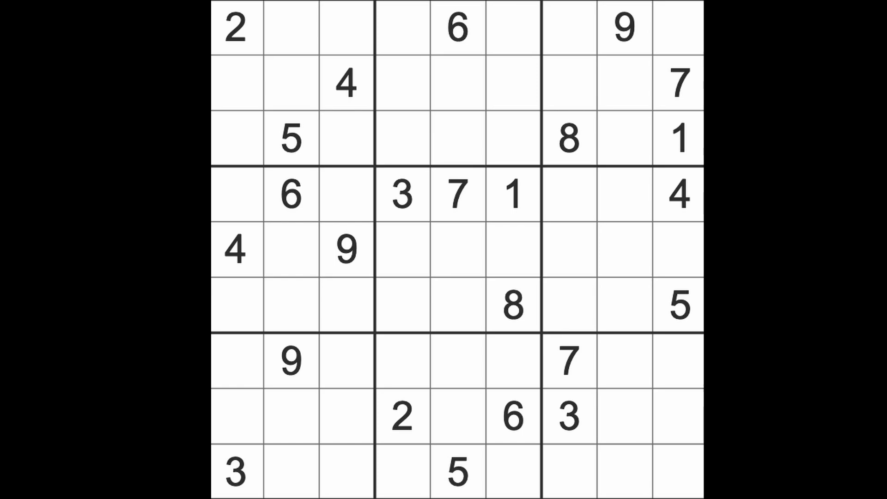
mouse_move(481, 311)
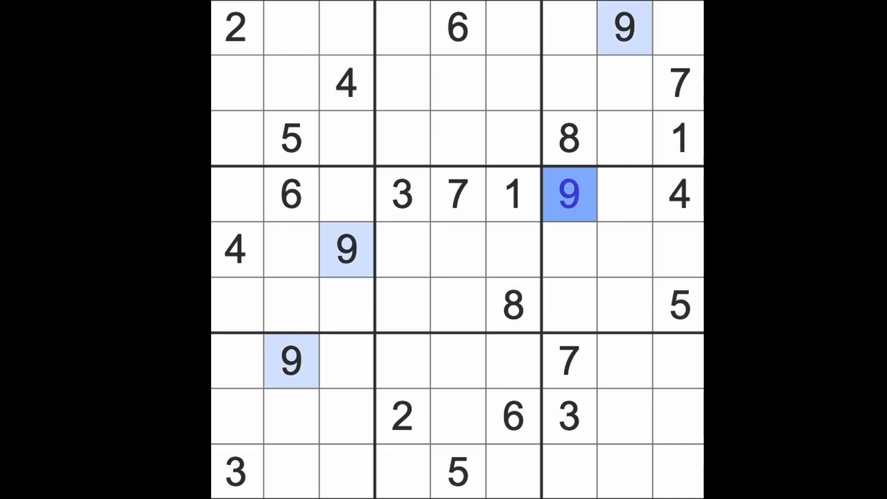
mouse_move(452, 339)
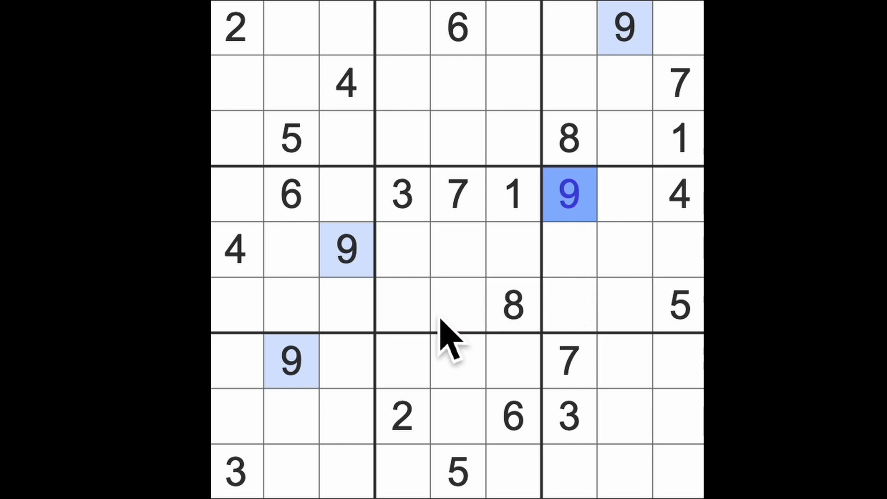
Step: Enter 2 in row 5's centre cell, 6 to its left and 5 in column 6, then mark row 4's empties
left_click(430, 306)
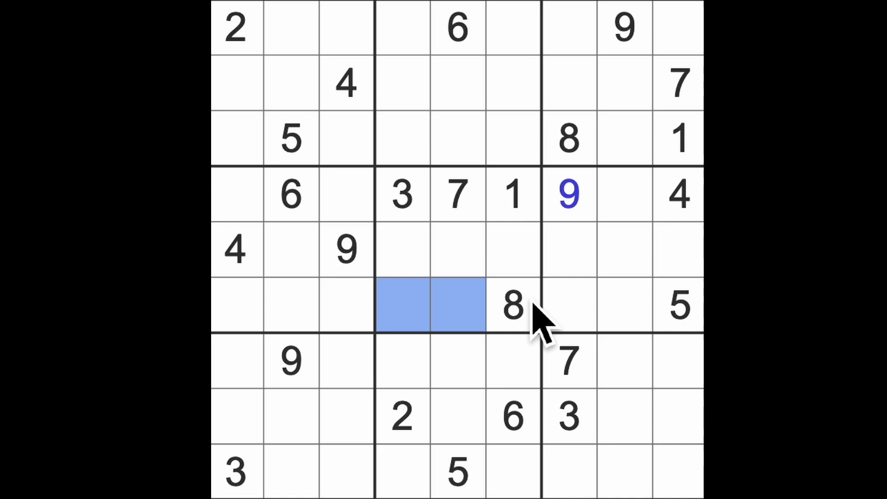
mouse_move(570, 317)
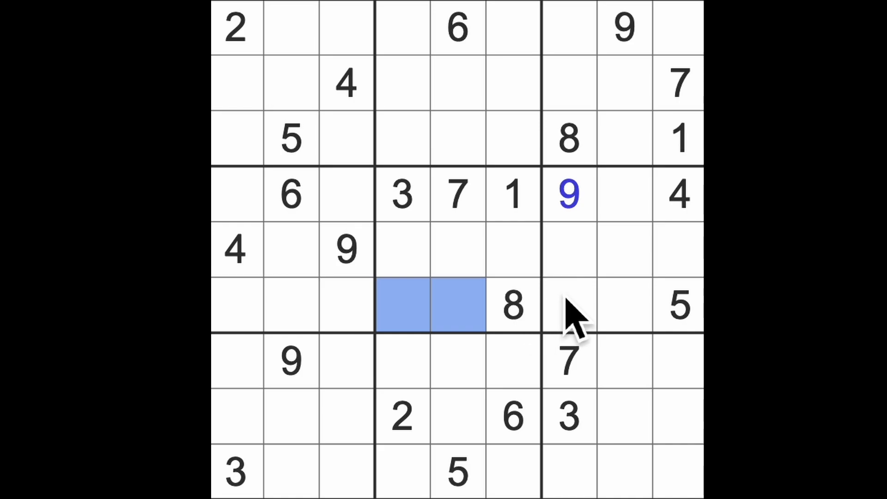
mouse_move(435, 272)
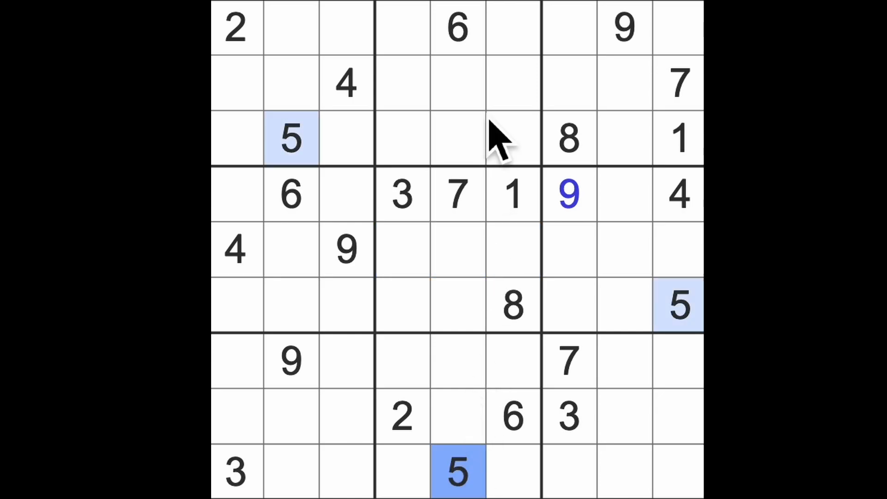
left_click(457, 249)
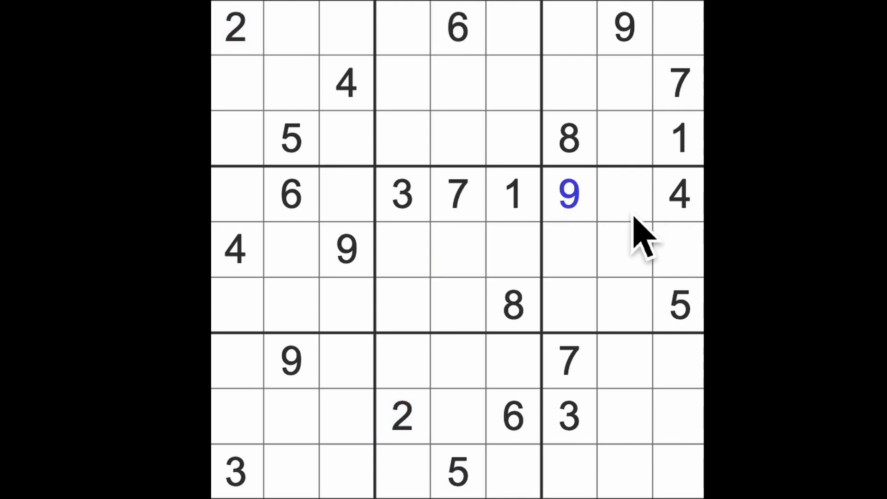
left_click(458, 250)
type("2")
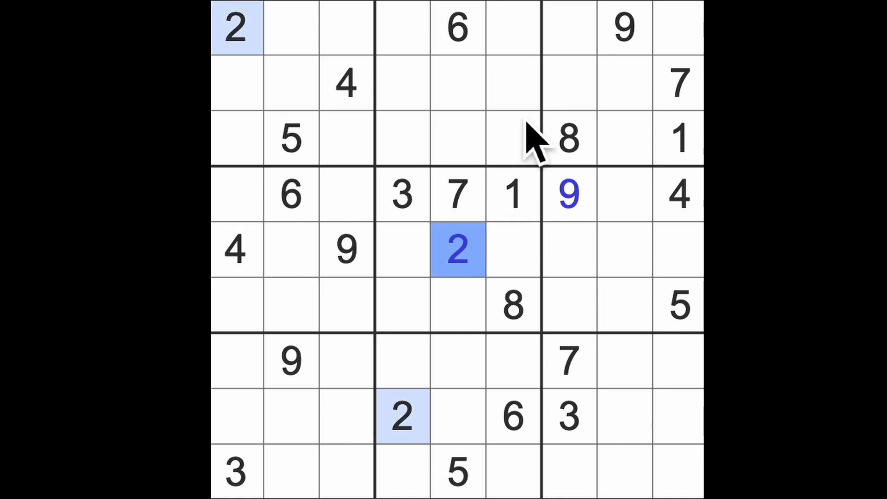
left_click(512, 252)
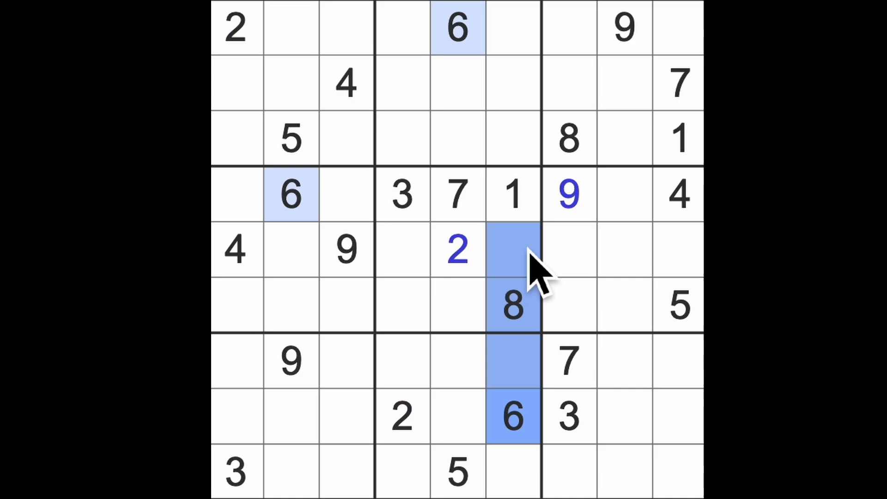
left_click(402, 249)
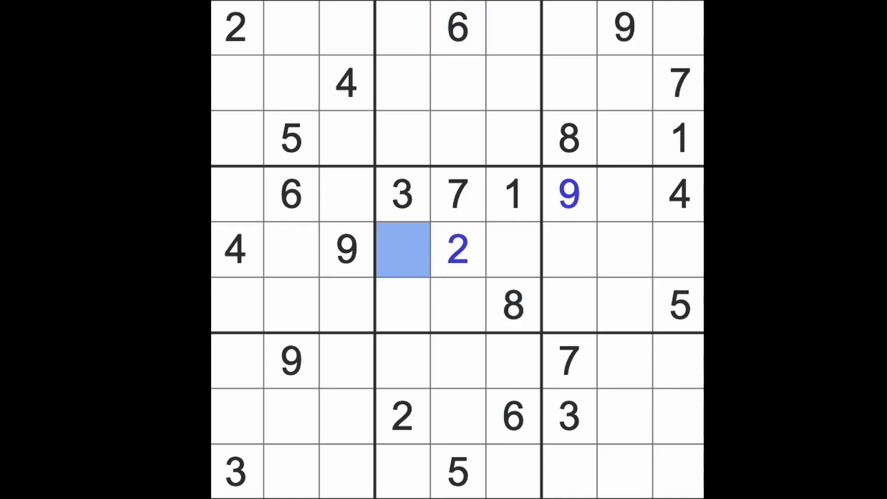
left_click(512, 248)
type("5")
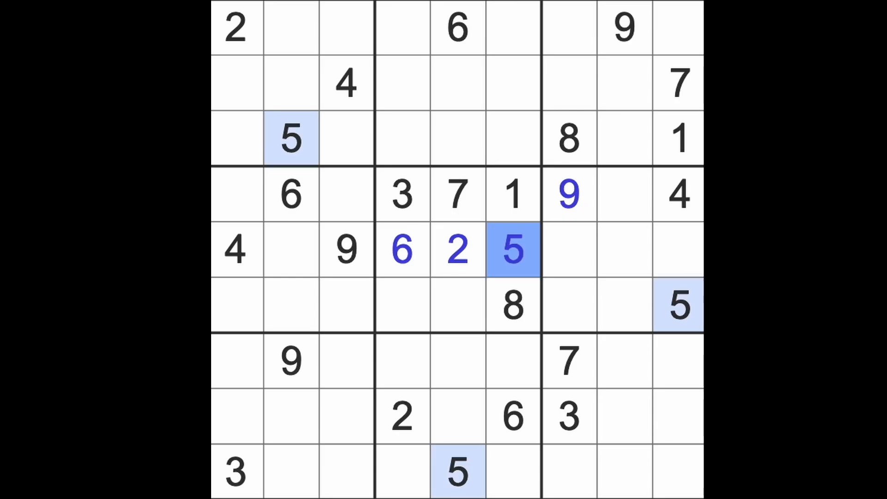
left_click(347, 193)
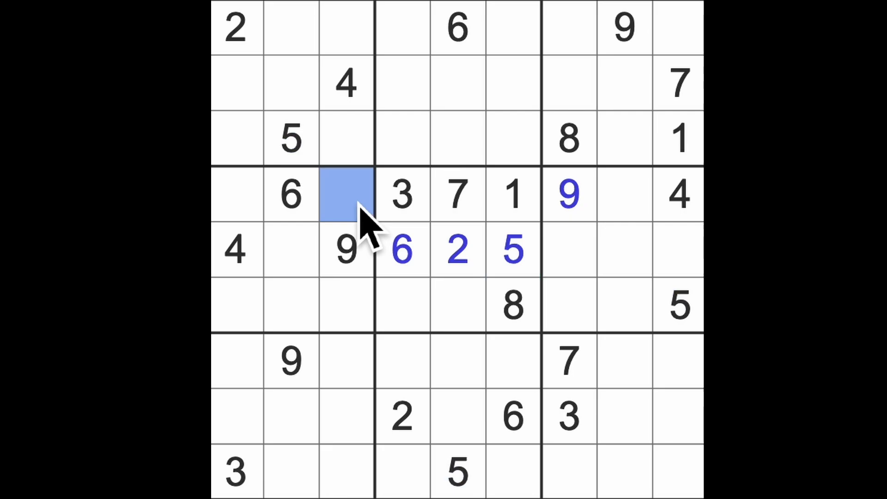
left_click(235, 195)
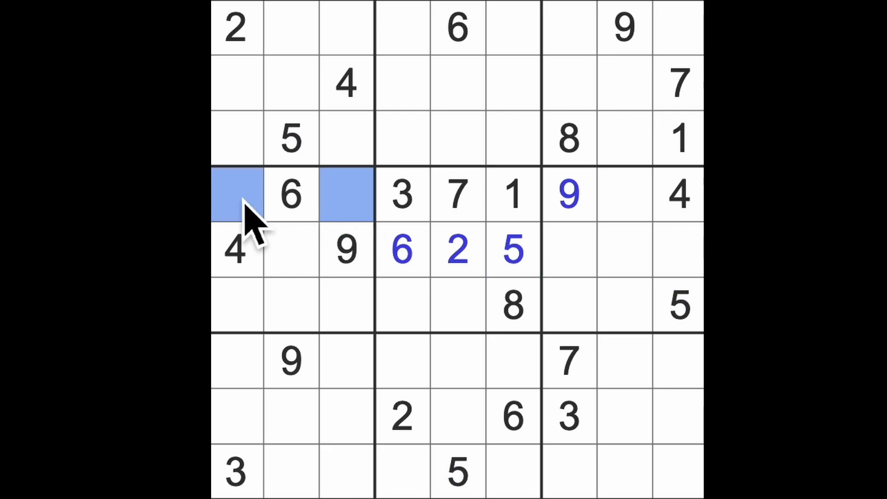
mouse_move(322, 331)
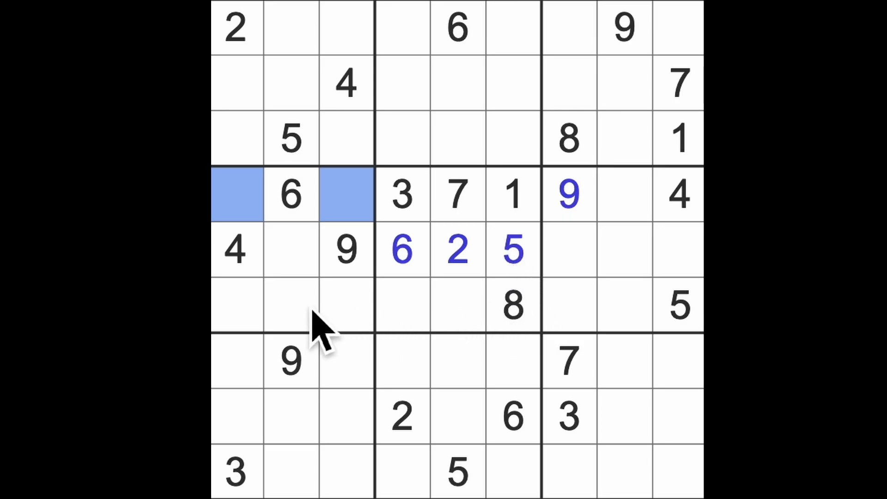
mouse_move(696, 294)
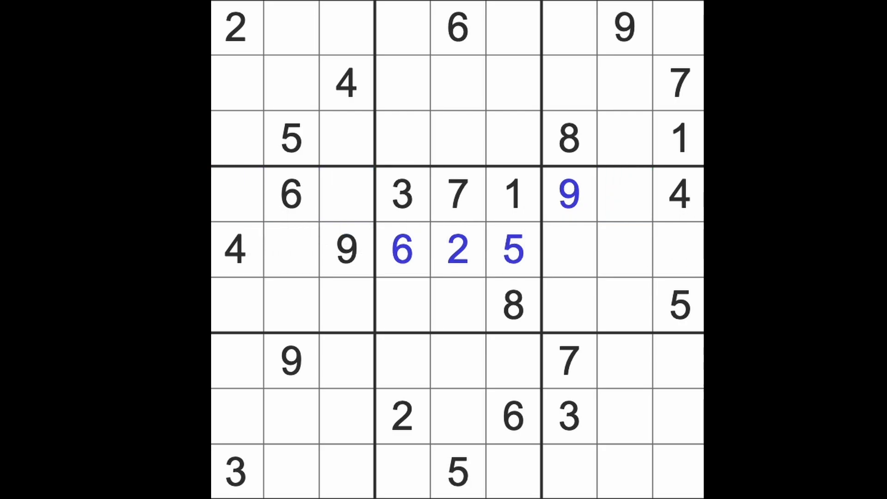
mouse_move(684, 198)
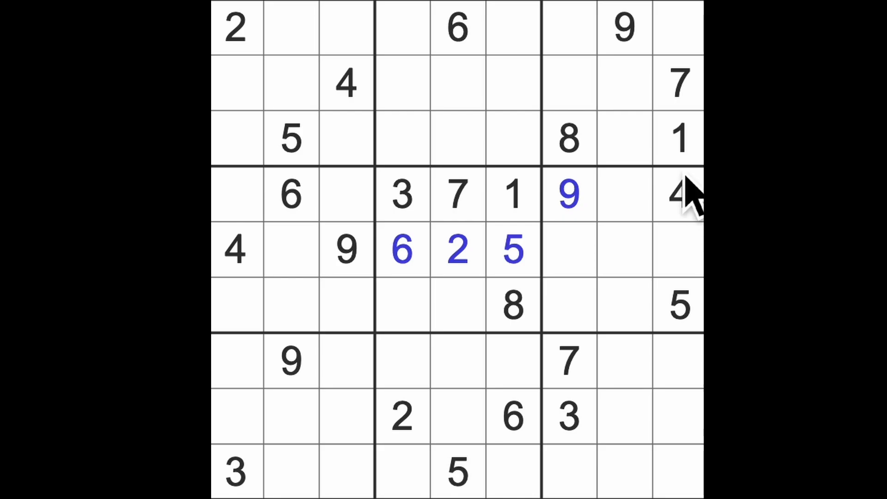
left_click(679, 138)
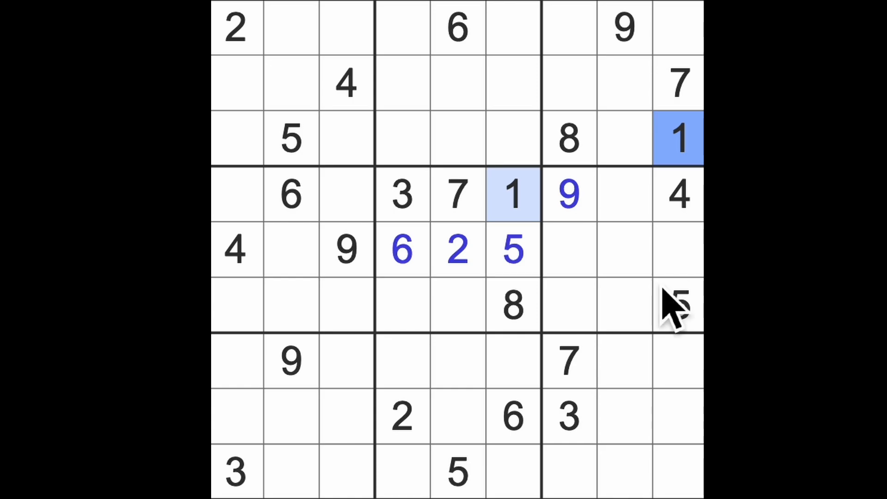
left_click(456, 249)
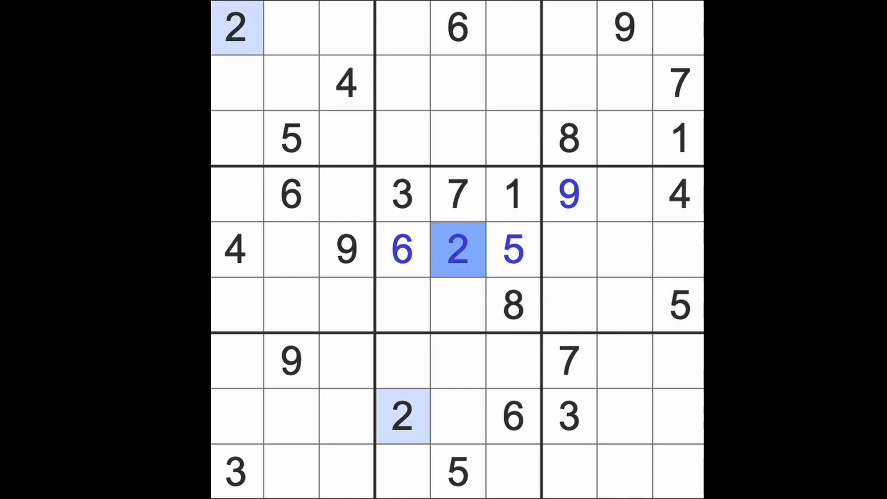
left_click(568, 416)
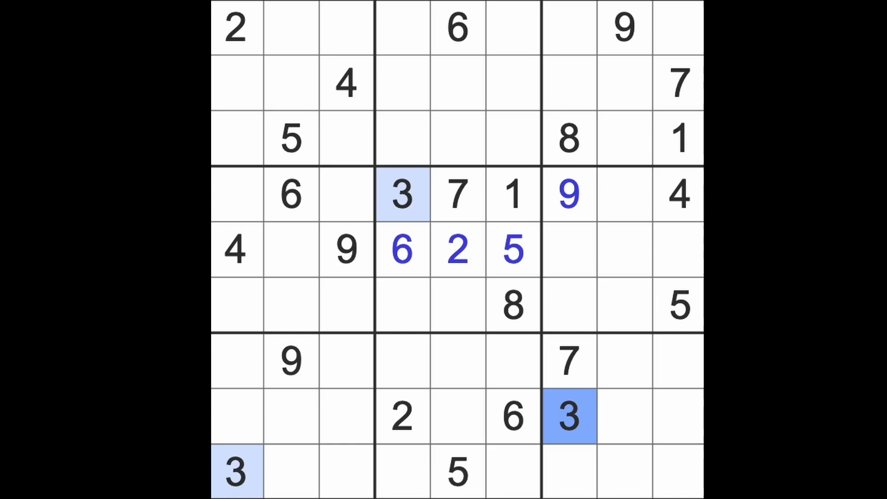
mouse_move(690, 227)
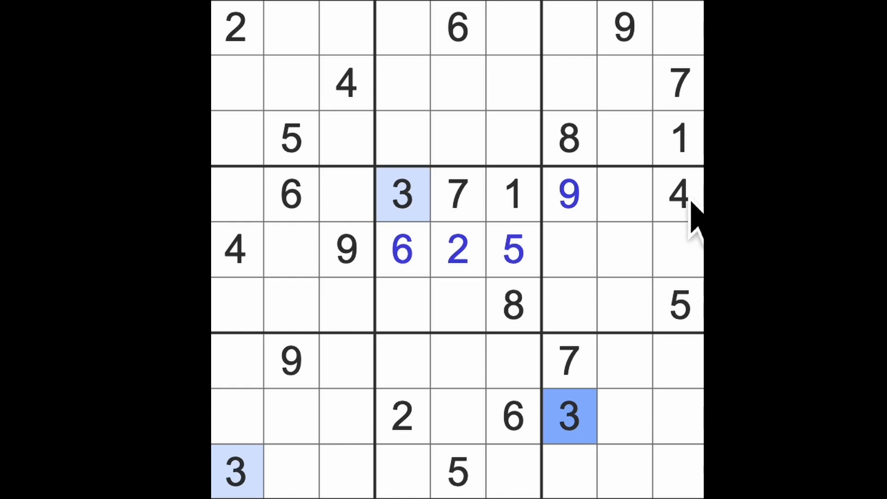
left_click(677, 194)
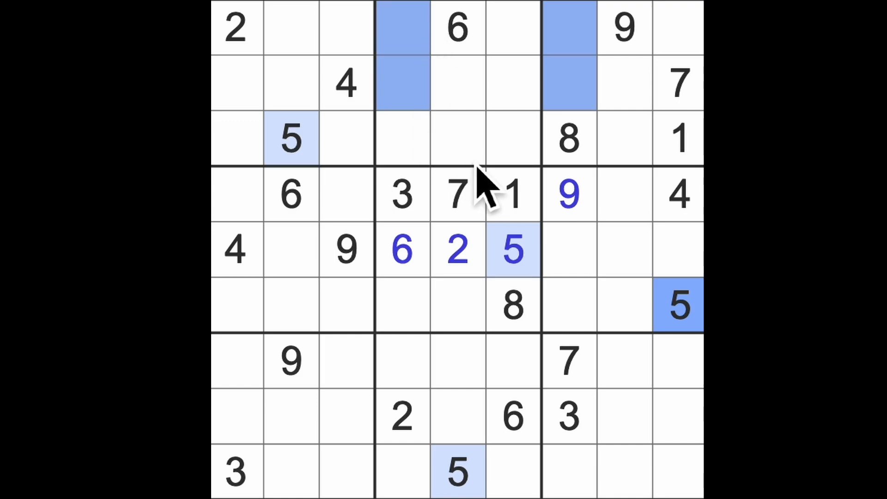
mouse_move(475, 187)
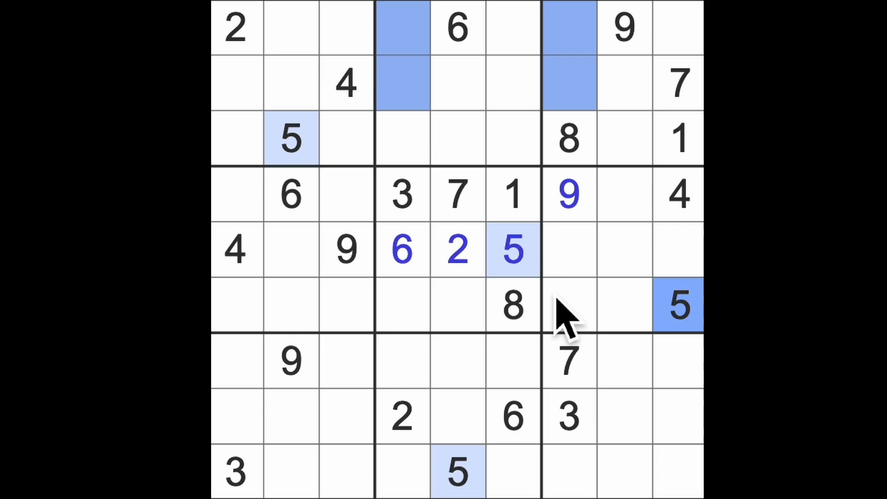
left_click(401, 249)
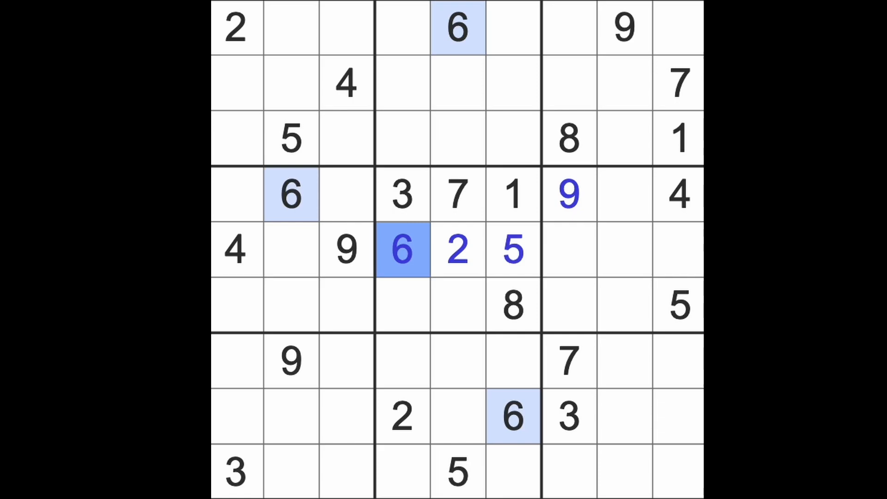
left_click(677, 360)
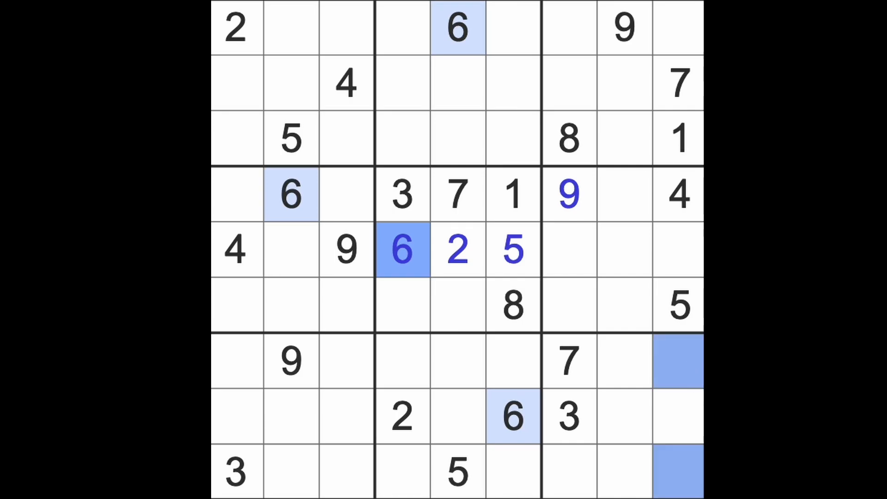
left_click(568, 360)
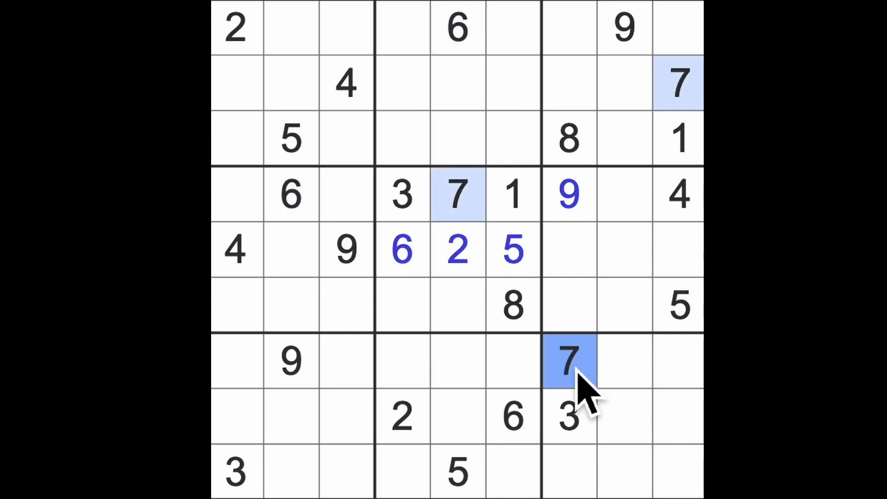
mouse_move(568, 361)
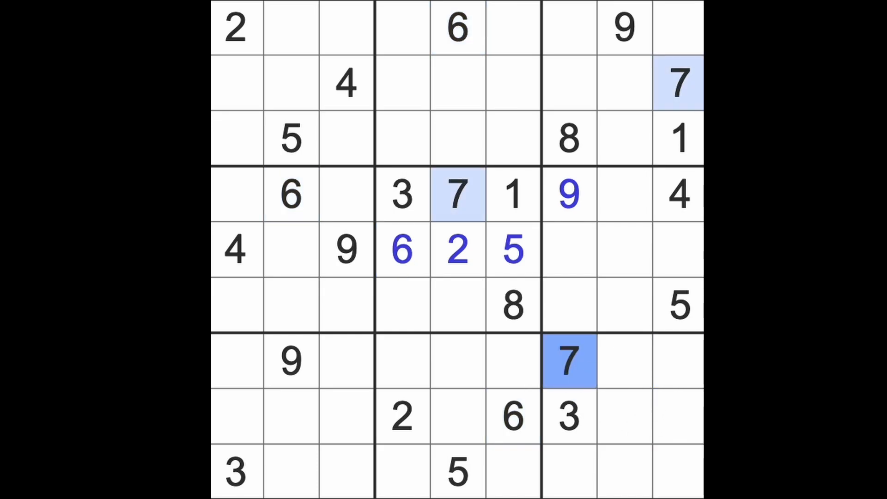
left_click(402, 471)
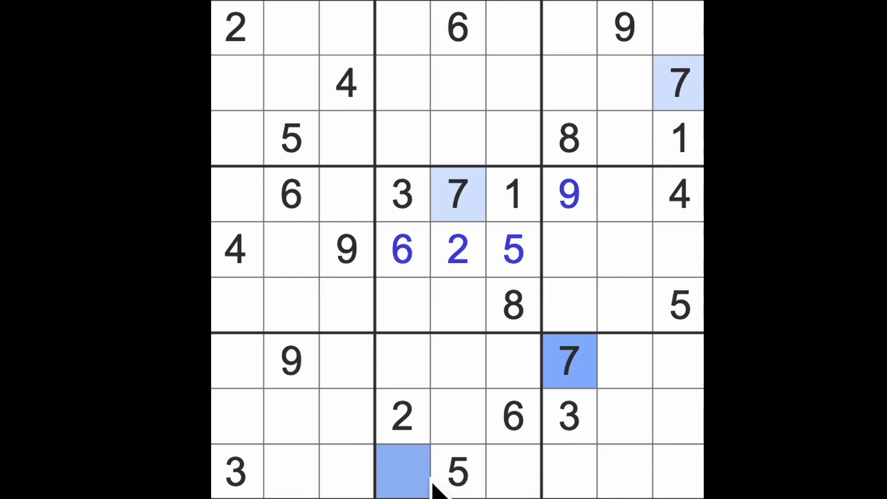
left_click(345, 416)
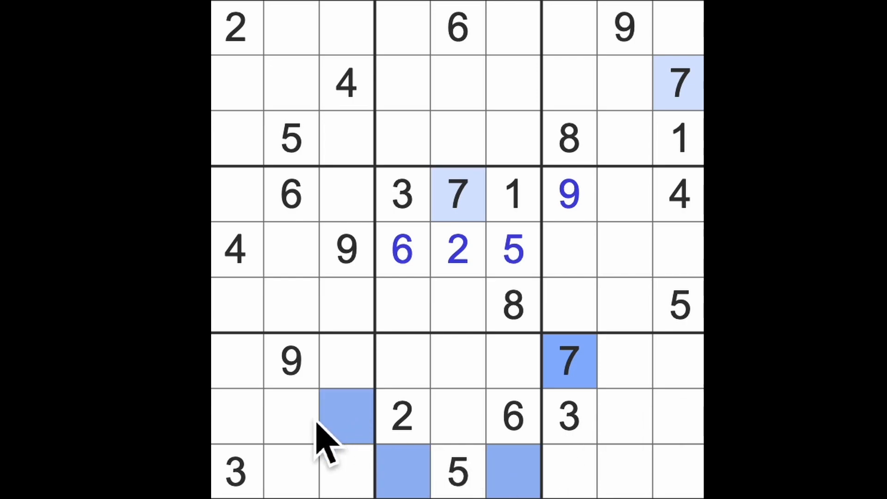
left_click(235, 415)
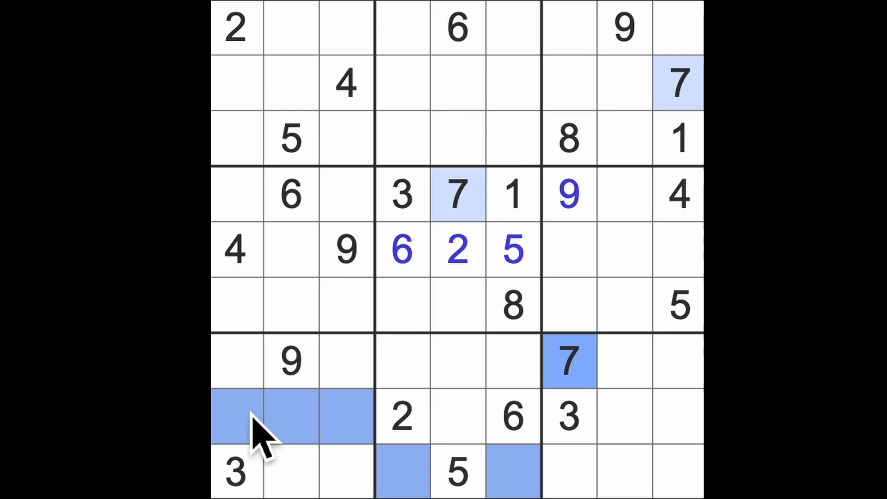
mouse_move(568, 299)
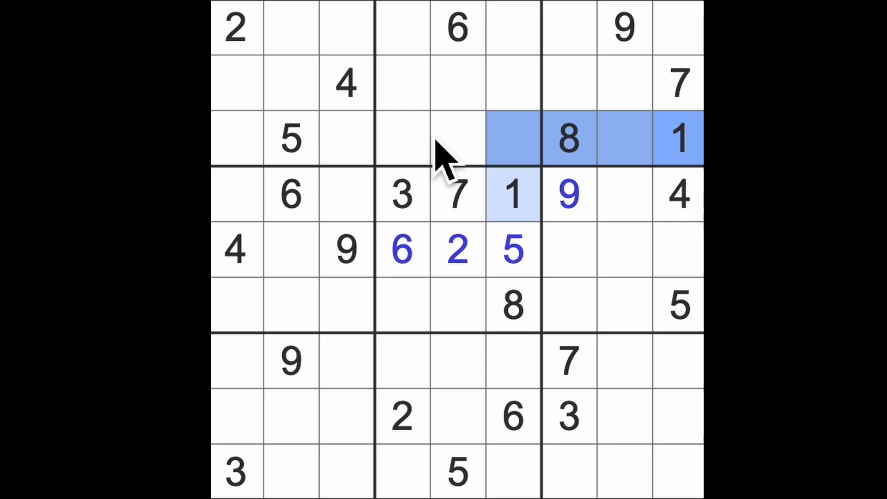
left_click(512, 29)
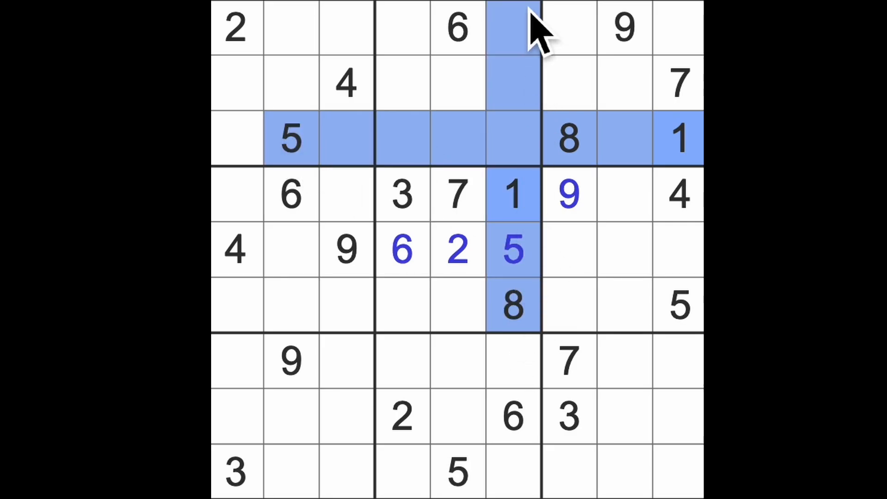
mouse_move(559, 62)
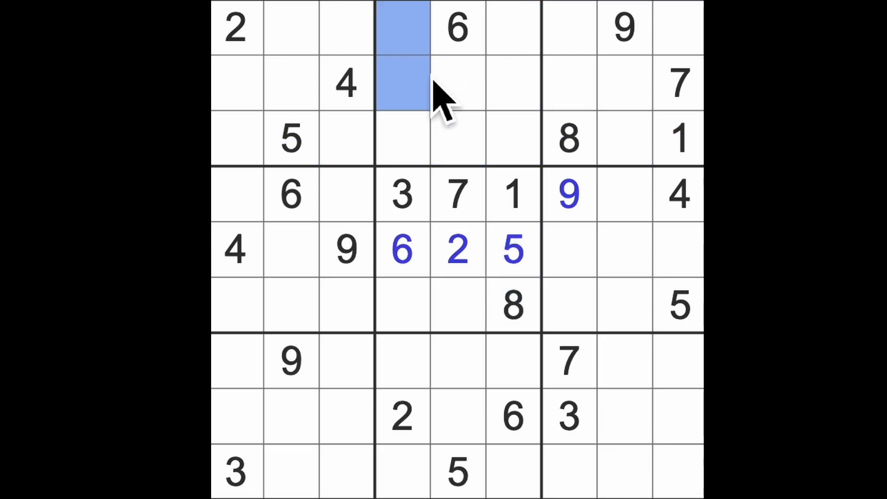
left_click(459, 85)
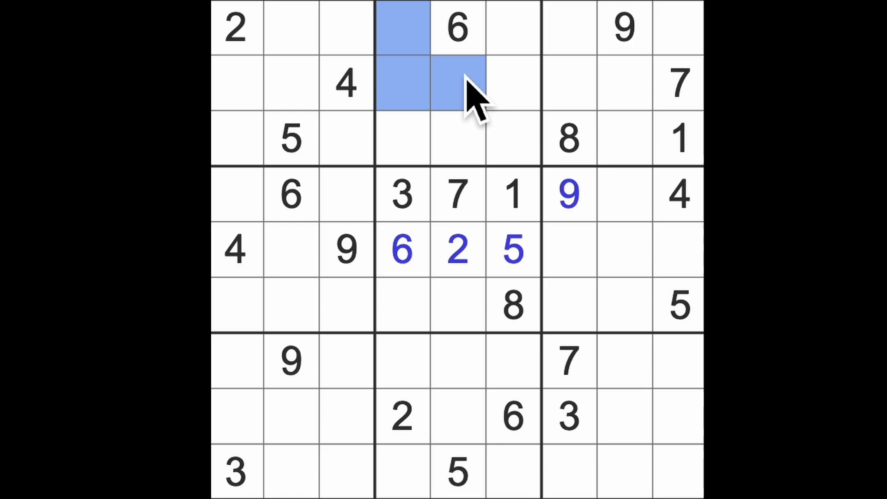
mouse_move(441, 113)
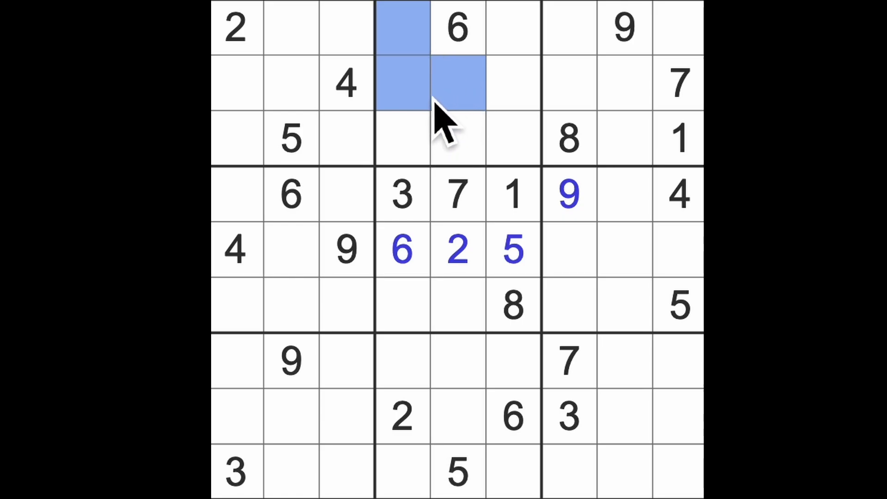
mouse_move(458, 139)
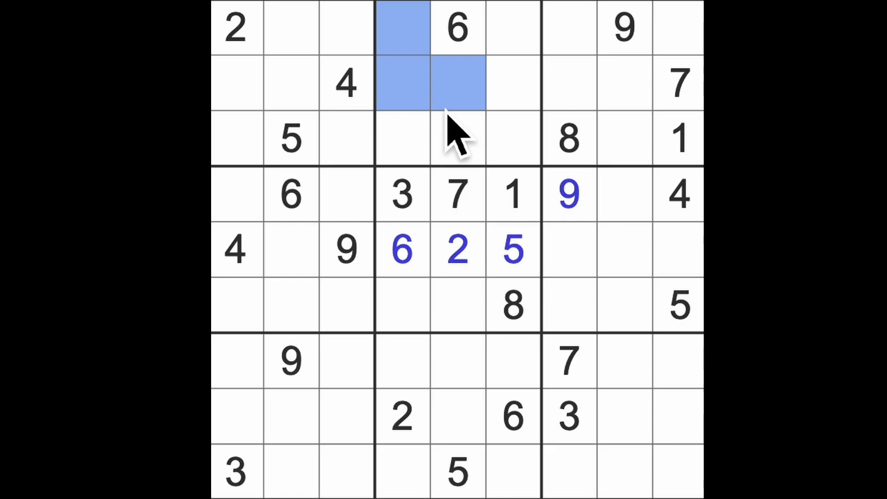
mouse_move(452, 113)
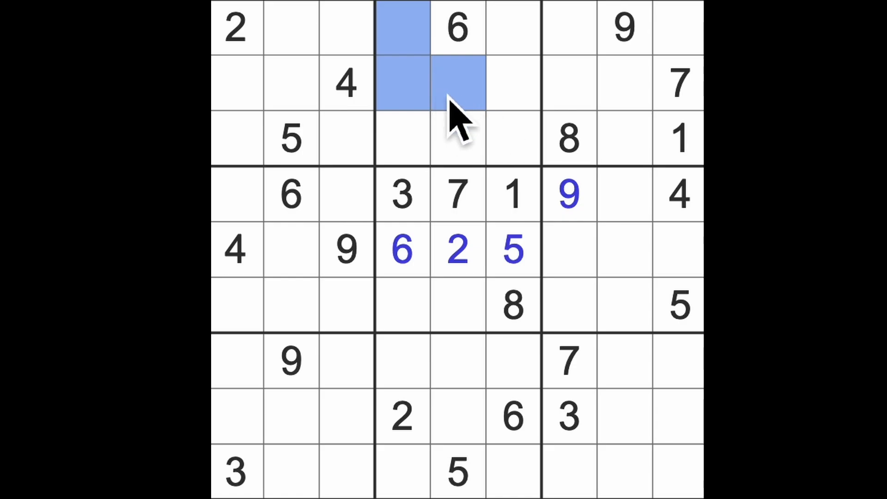
mouse_move(469, 136)
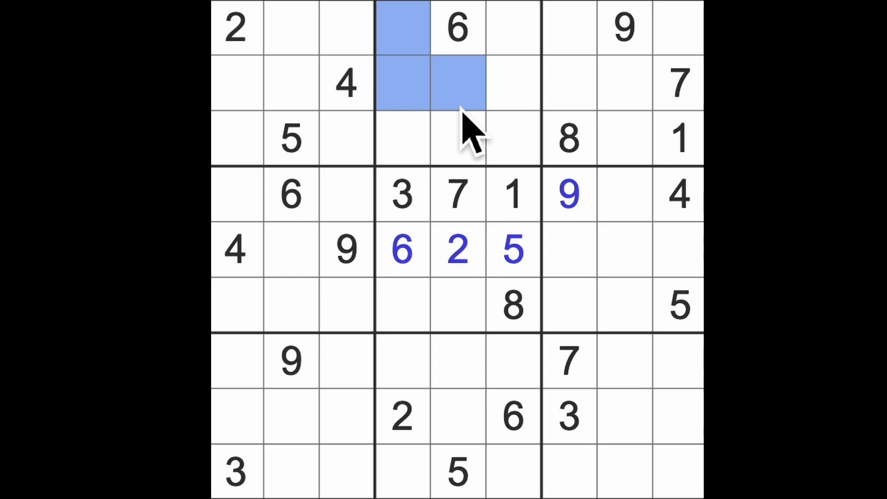
mouse_move(543, 251)
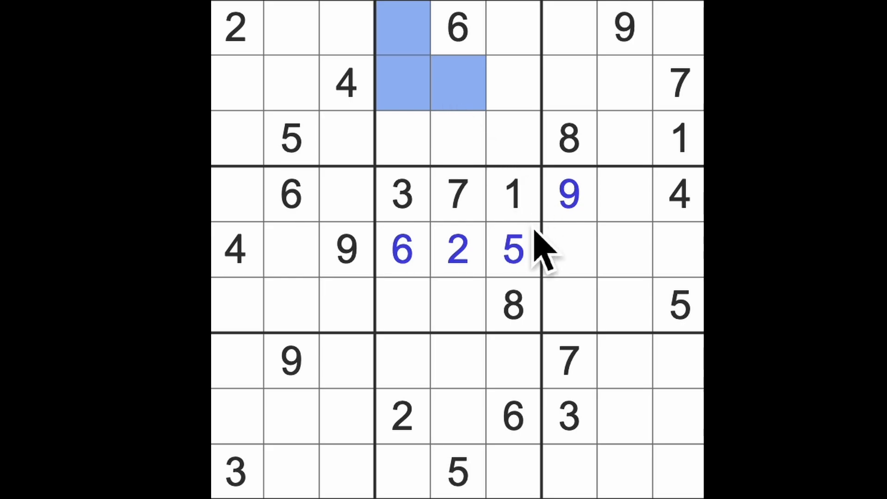
mouse_move(560, 243)
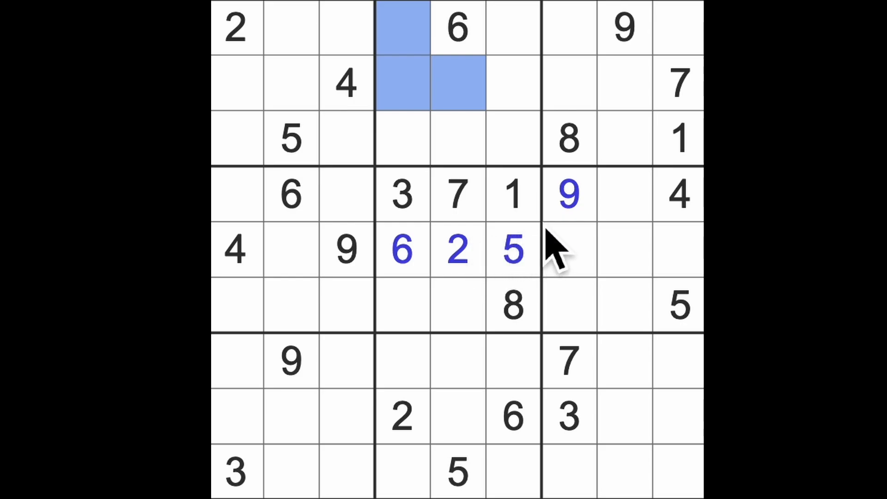
mouse_move(520, 119)
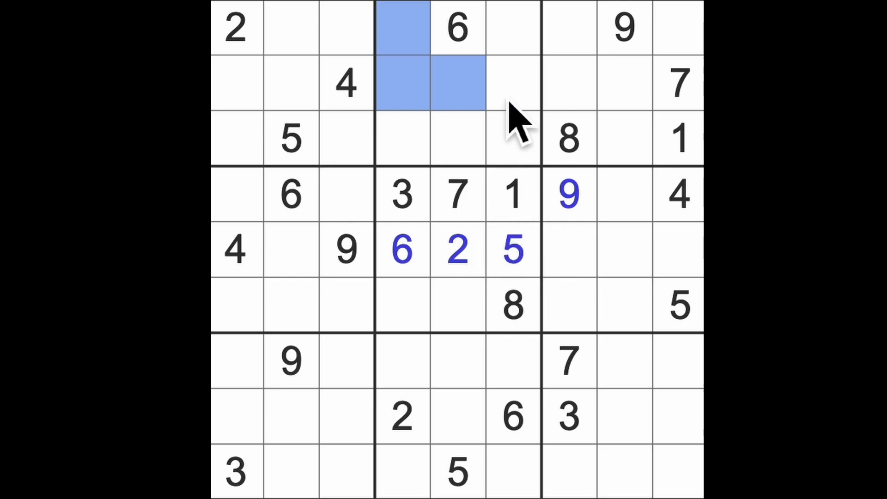
mouse_move(535, 139)
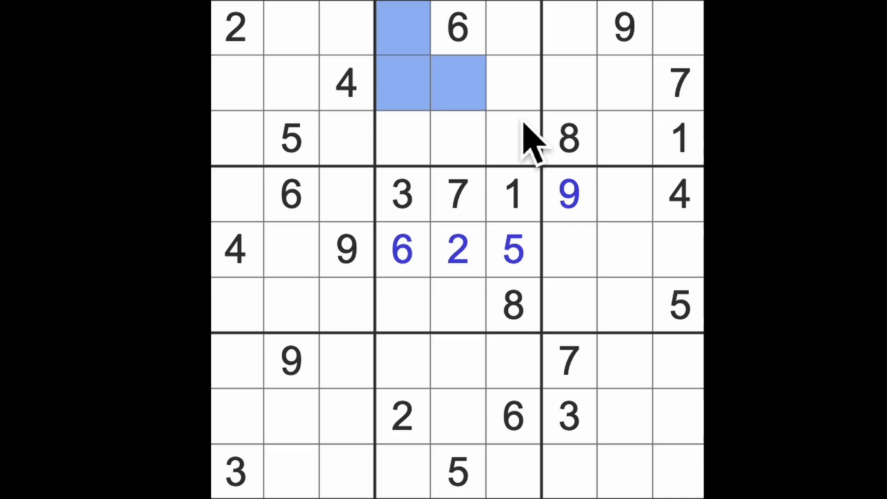
mouse_move(535, 164)
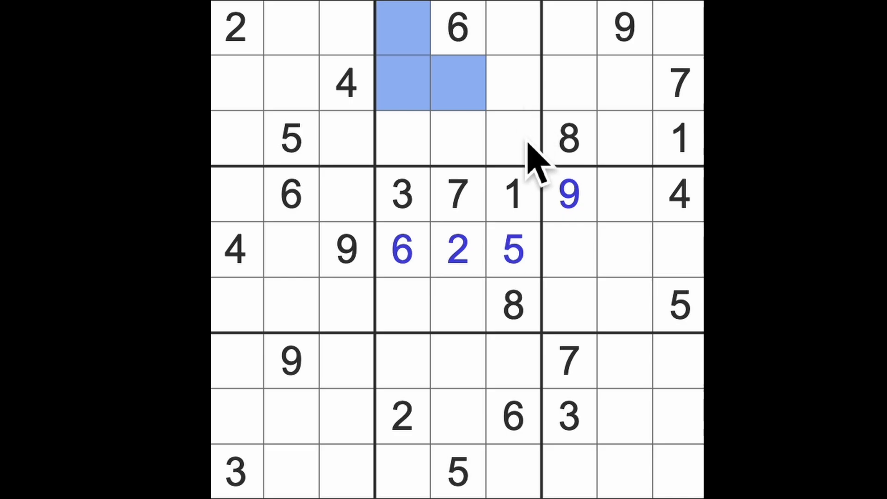
mouse_move(538, 165)
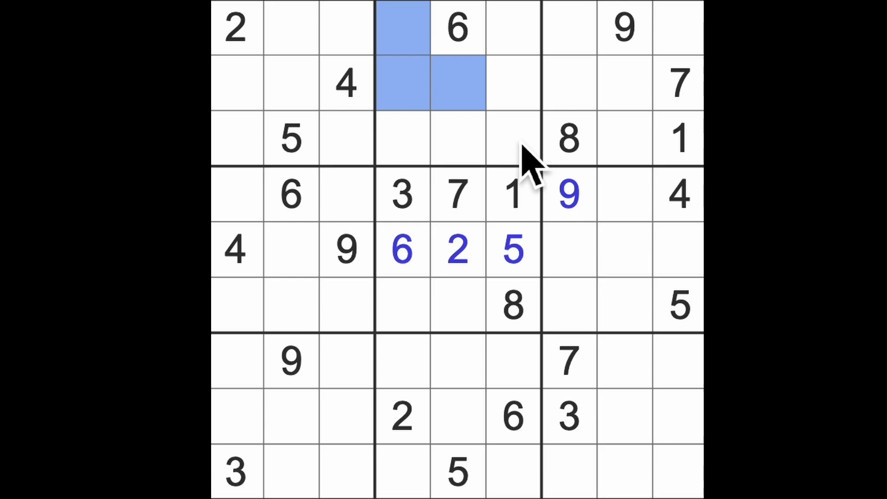
mouse_move(608, 186)
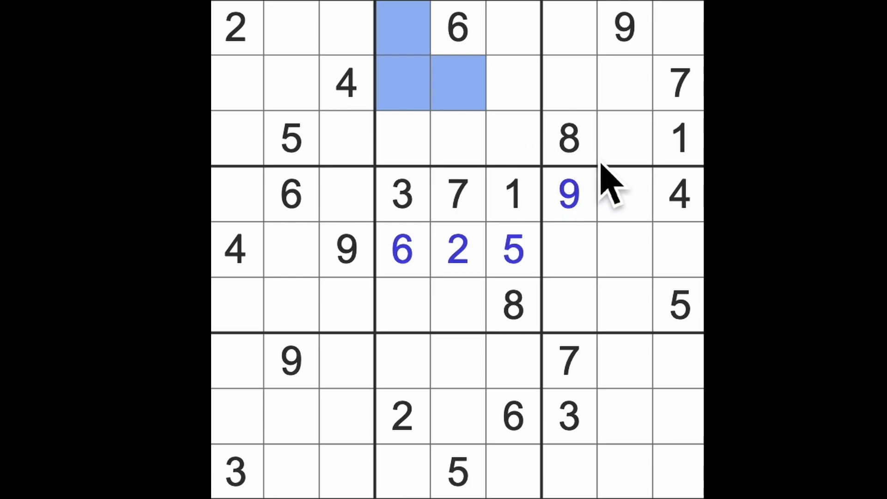
mouse_move(608, 195)
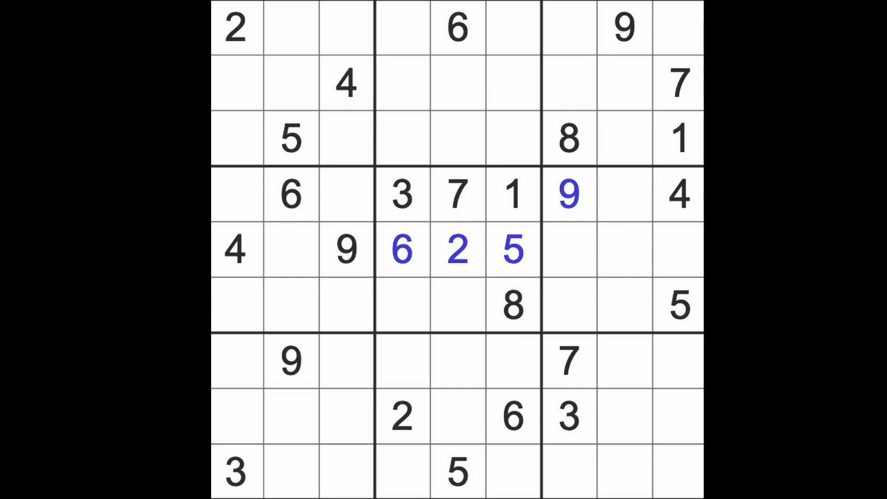
mouse_move(622, 170)
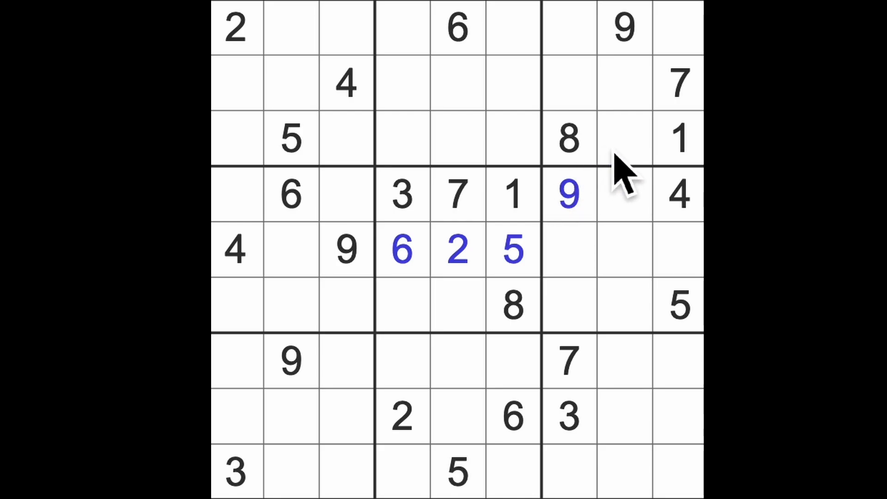
left_click(512, 249)
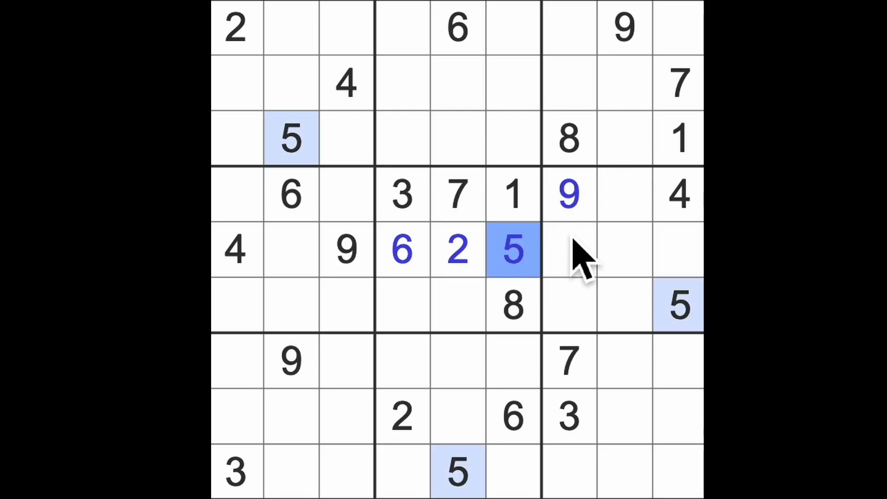
mouse_move(616, 215)
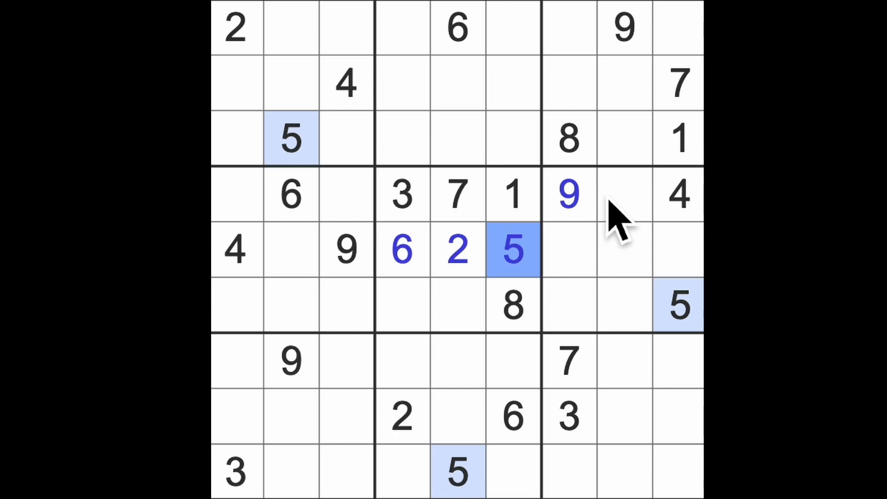
left_click(402, 248)
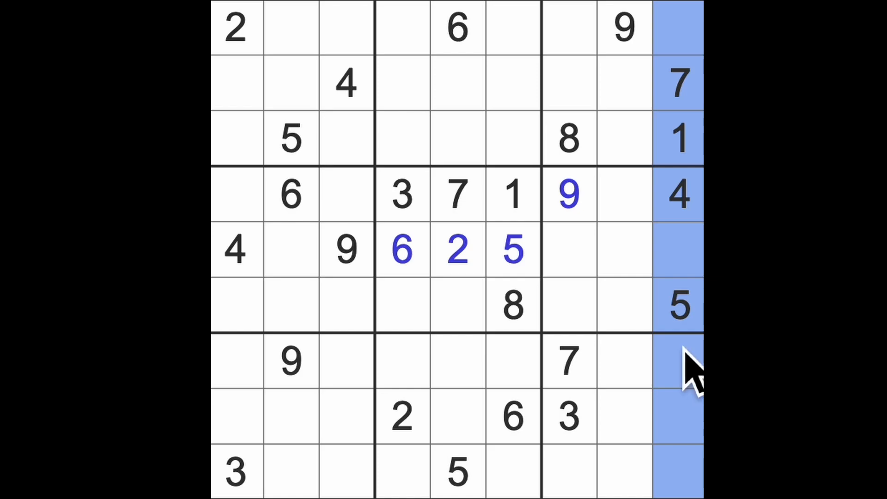
mouse_move(696, 480)
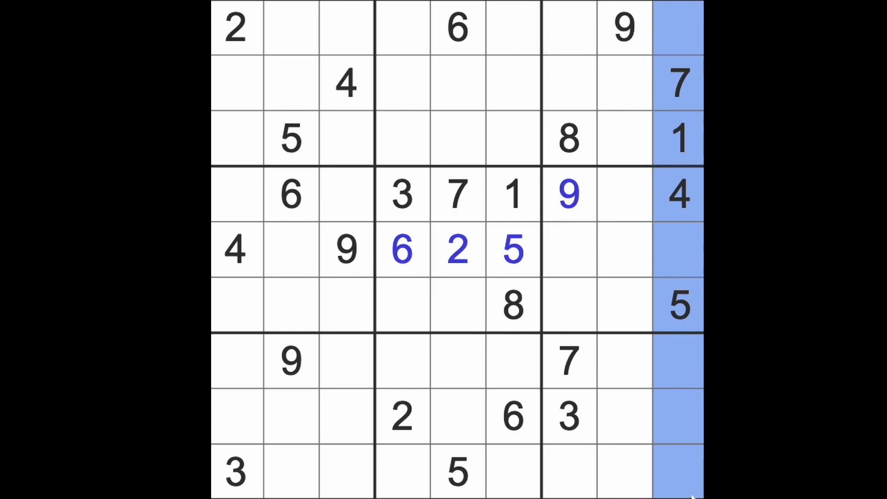
mouse_move(597, 170)
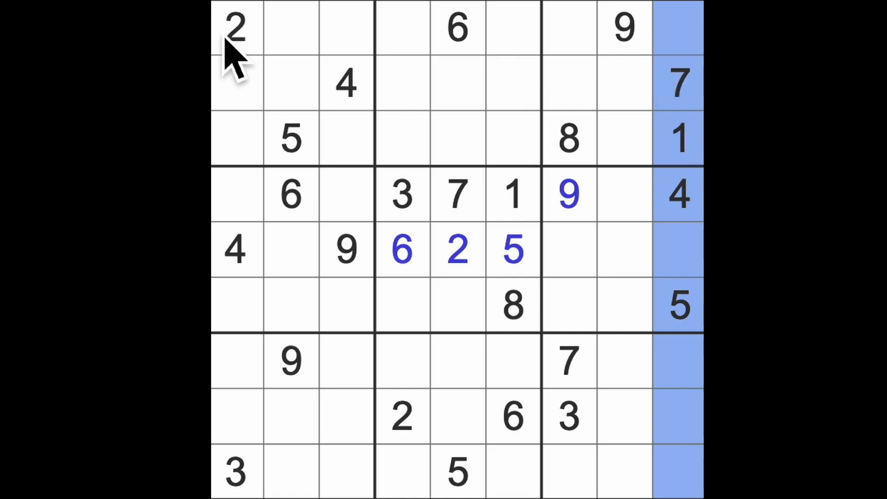
Step: Enter 3 in row 1, column 9 and highlight the 9s to review the last column
left_click(236, 27)
type("3")
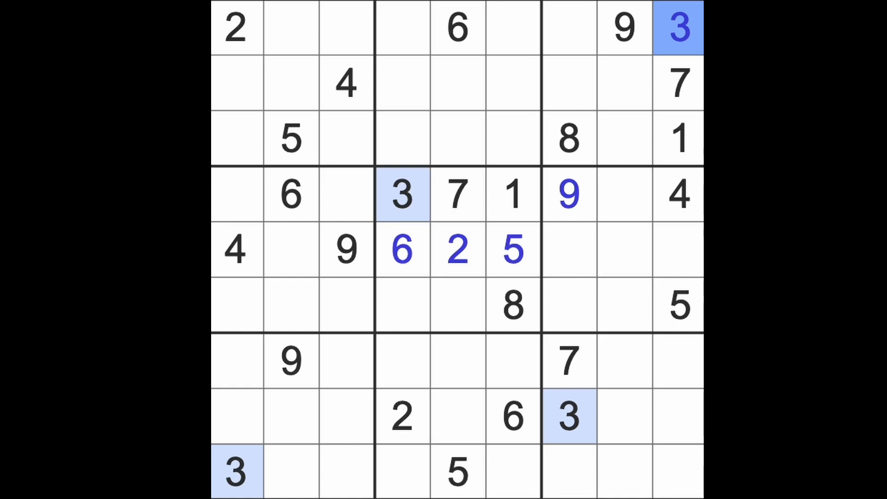
mouse_move(379, 283)
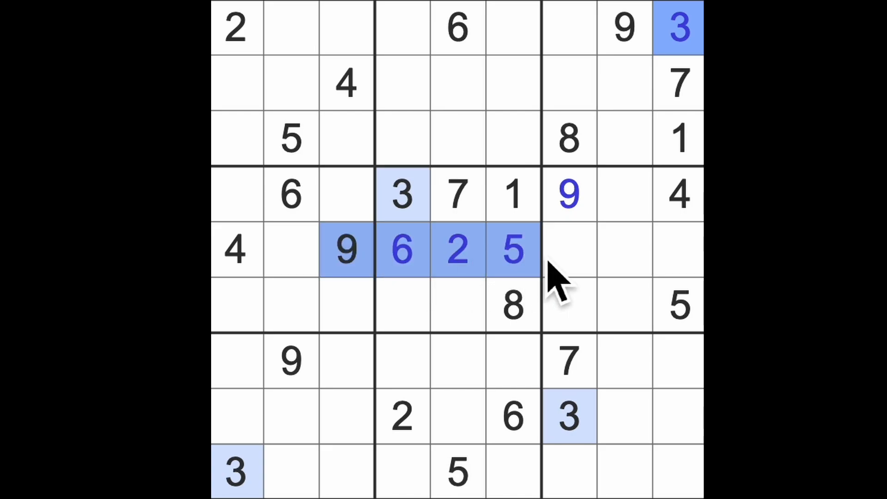
mouse_move(640, 255)
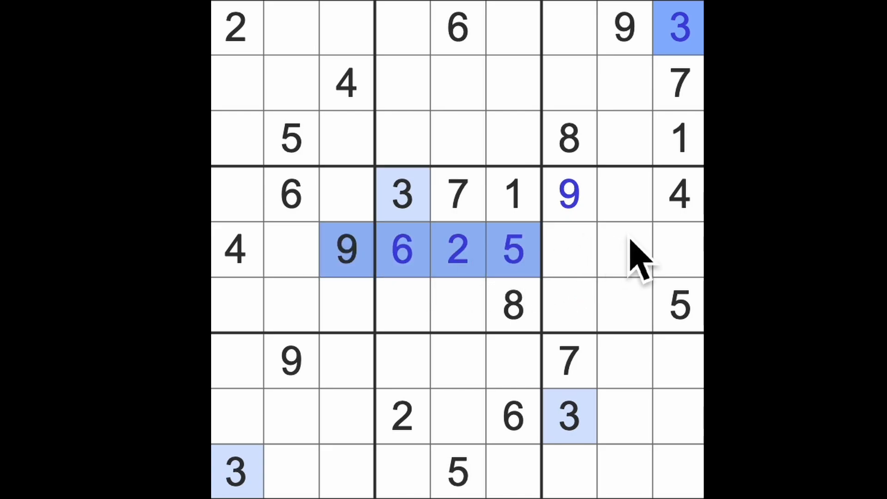
left_click(622, 248)
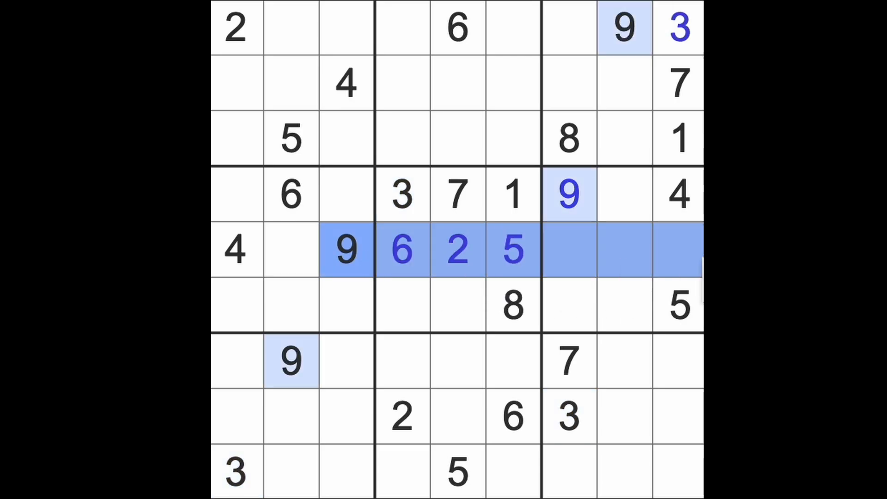
left_click(677, 470)
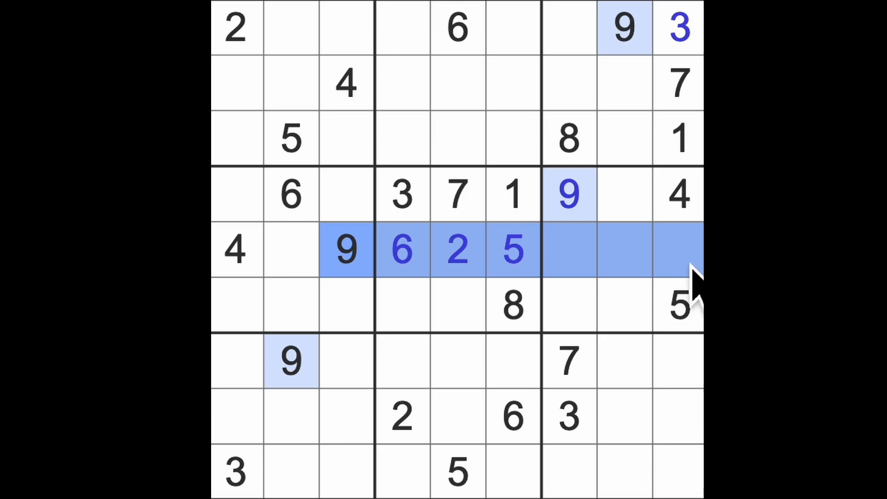
mouse_move(696, 271)
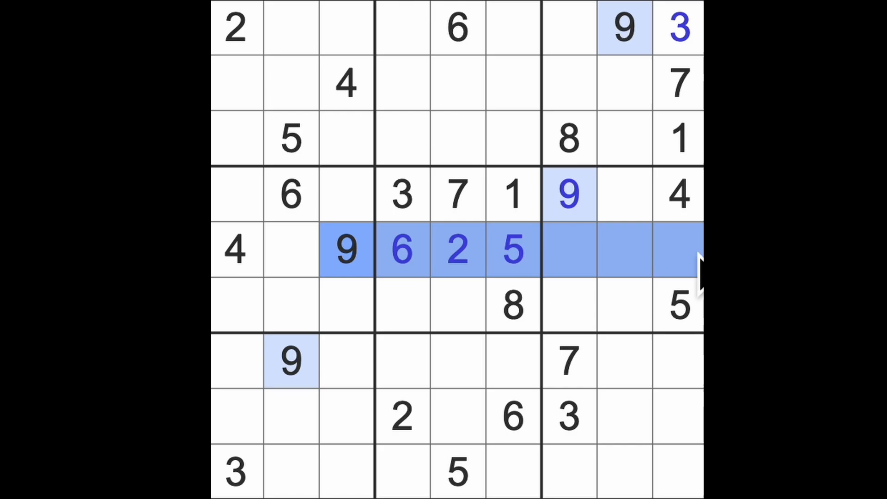
Step: Fill the last column's empty row 5 cell with an 8
left_click(677, 469)
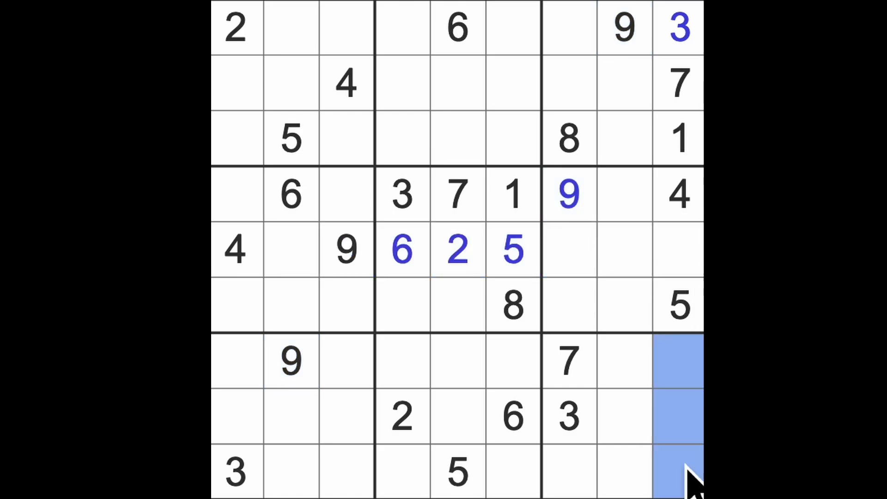
mouse_move(674, 469)
type("9")
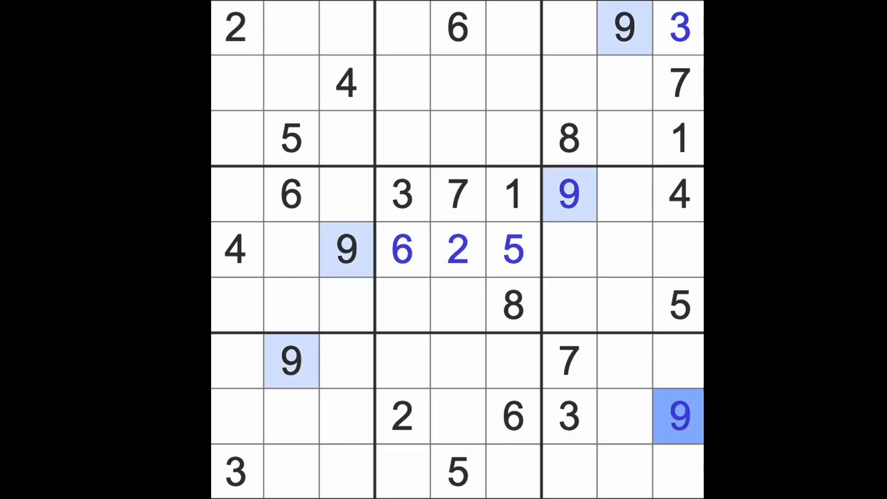
left_click(679, 361)
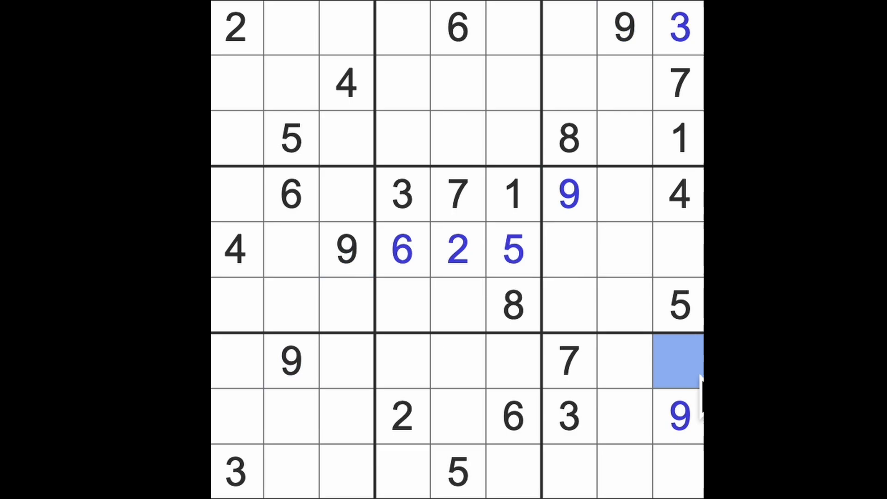
left_click(678, 249)
type("8")
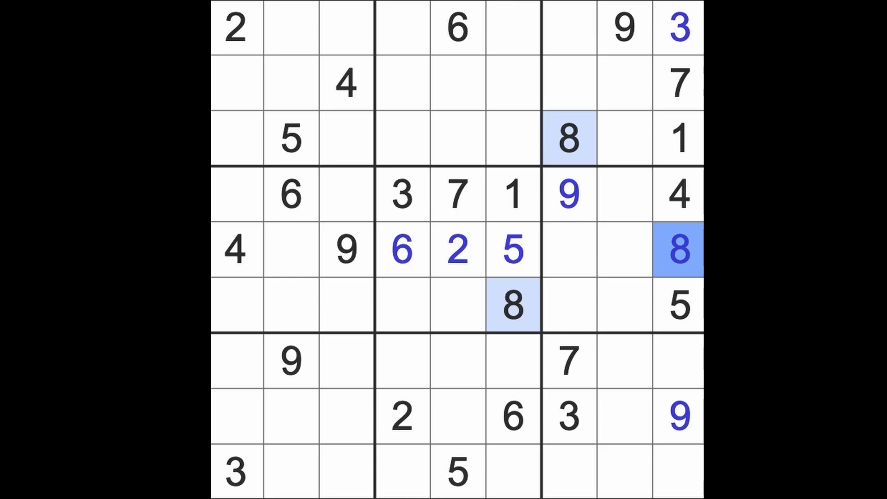
Step: Enter 2 in row 4 beside the 4 and 2 in row 2, column 7 of the top-right box
left_click(346, 195)
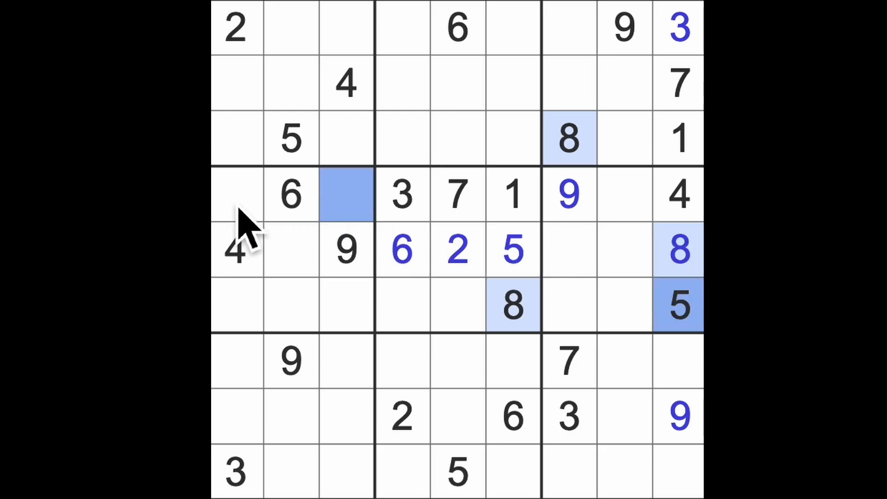
left_click(621, 194)
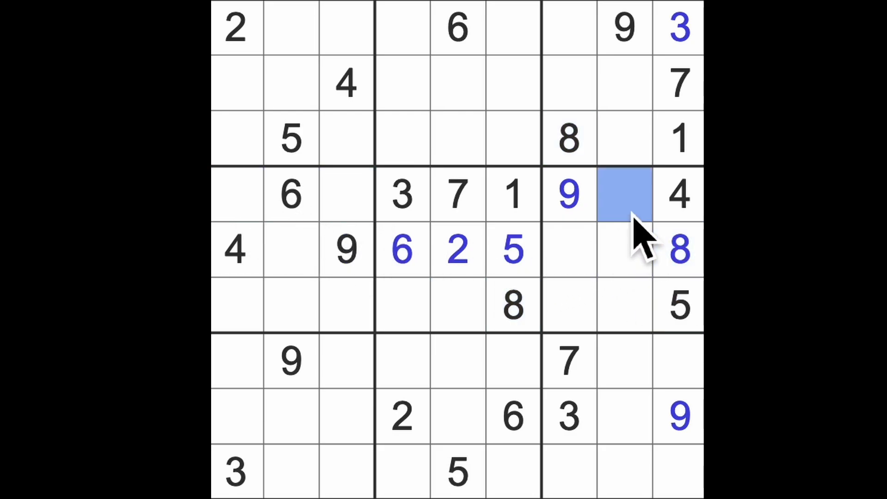
mouse_move(640, 249)
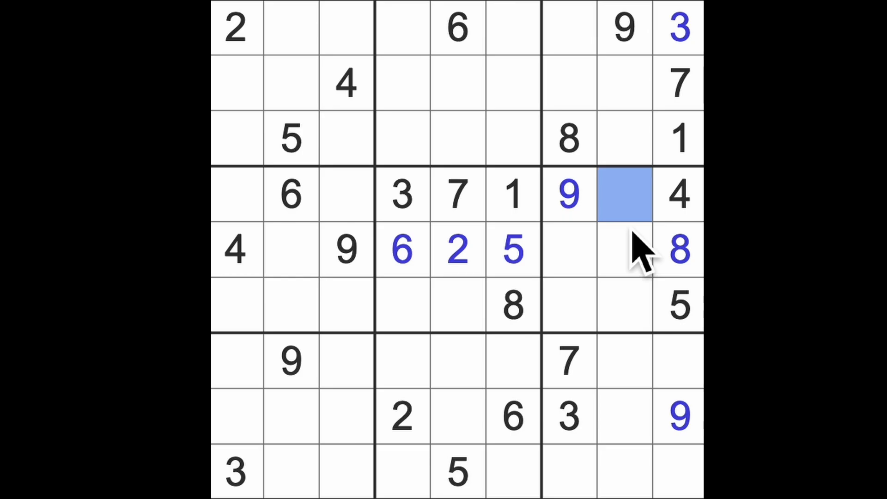
type("2")
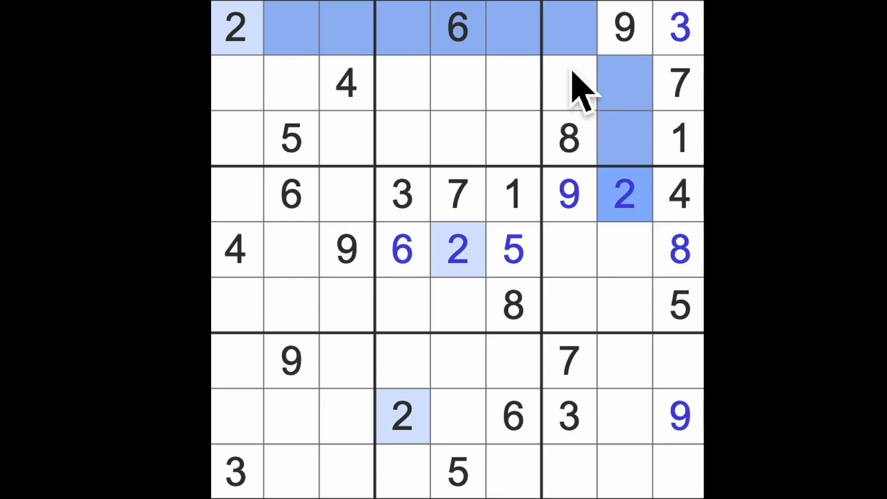
left_click(568, 84)
type("2")
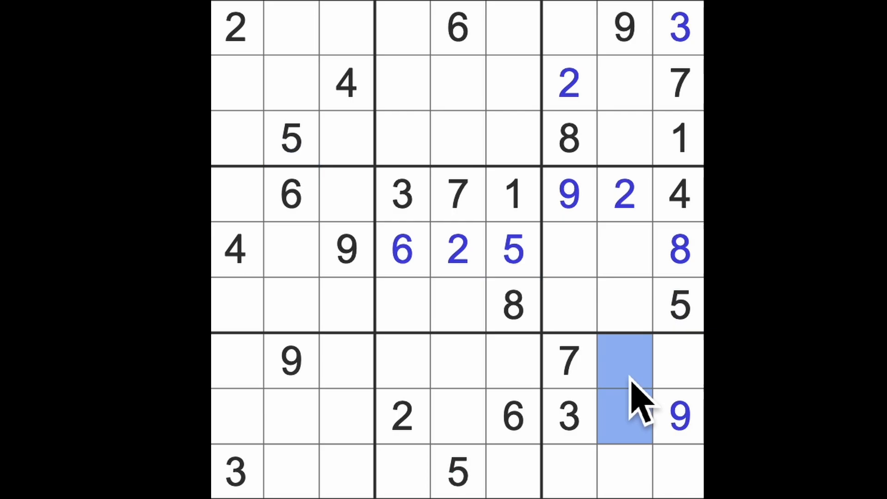
Step: Enter 5 at row 1 col 7, 5 at row 2 col 4, then 6 and 4 in column 8 rows 2–3
left_click(567, 29)
type("5")
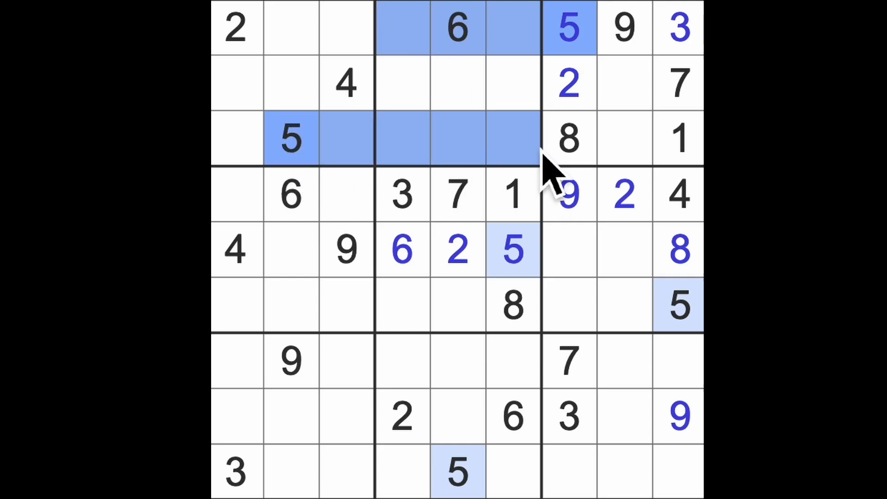
left_click(458, 138)
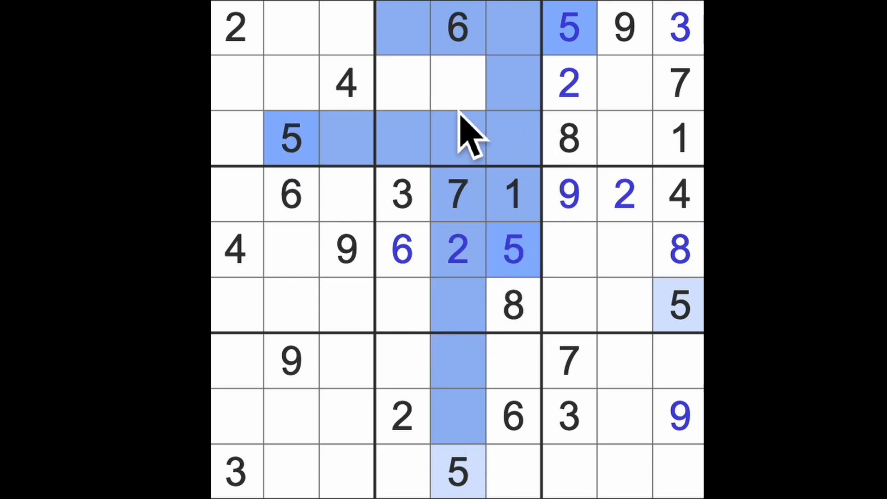
left_click(402, 83)
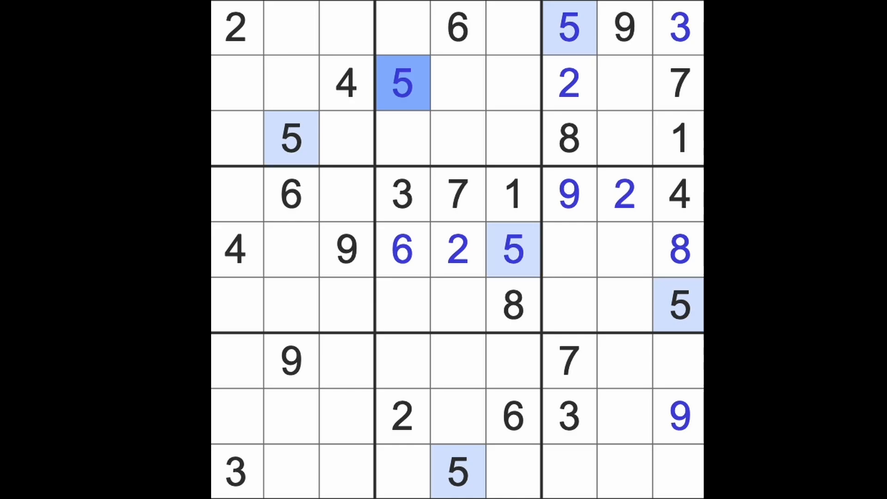
mouse_move(537, 130)
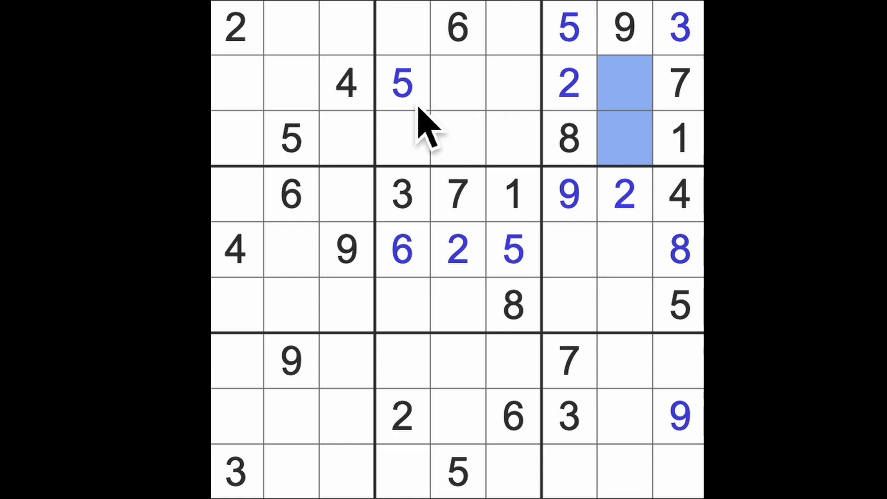
left_click(621, 138)
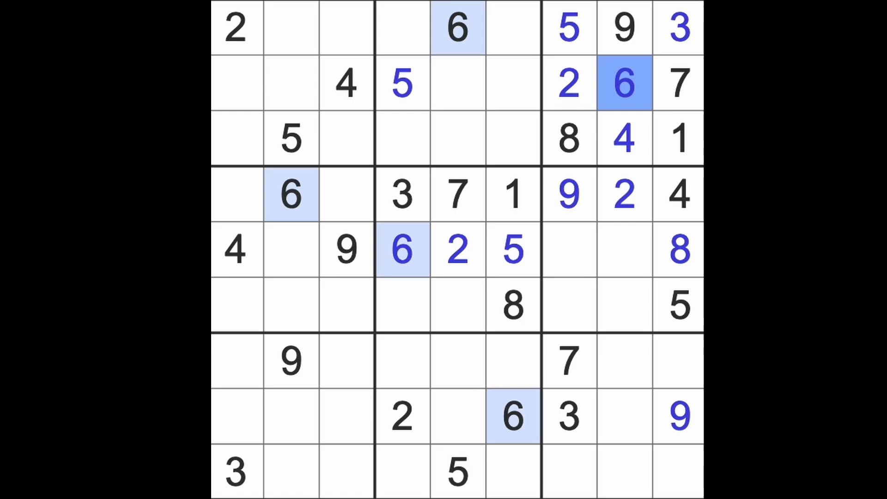
mouse_move(656, 120)
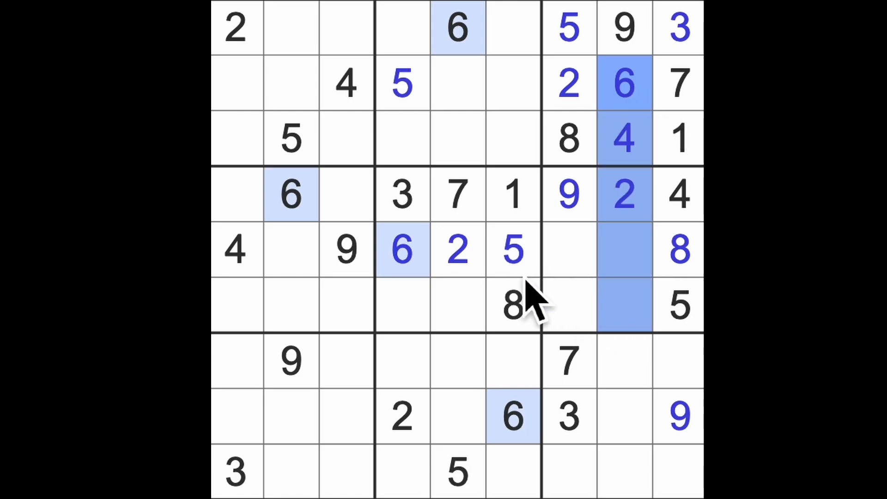
Step: Finish column 7 with 1 in row 5, 6 in row 6 and 4 in row 9
left_click(568, 306)
type("6")
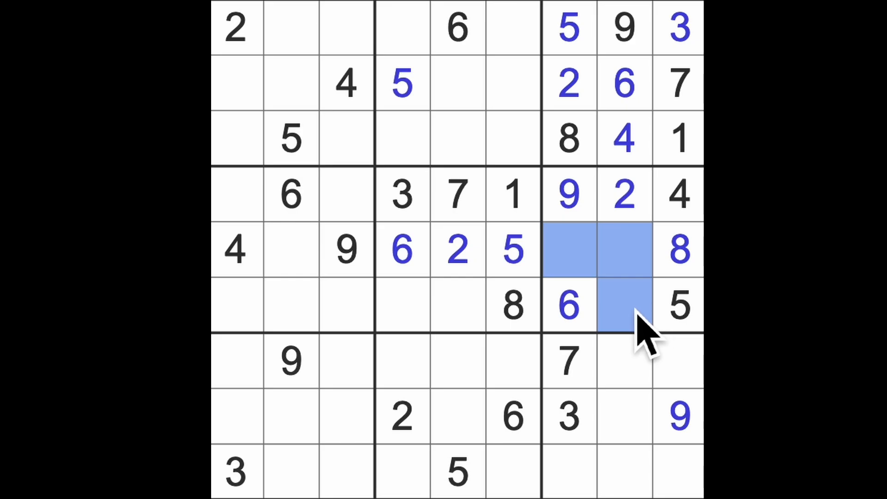
mouse_move(667, 339)
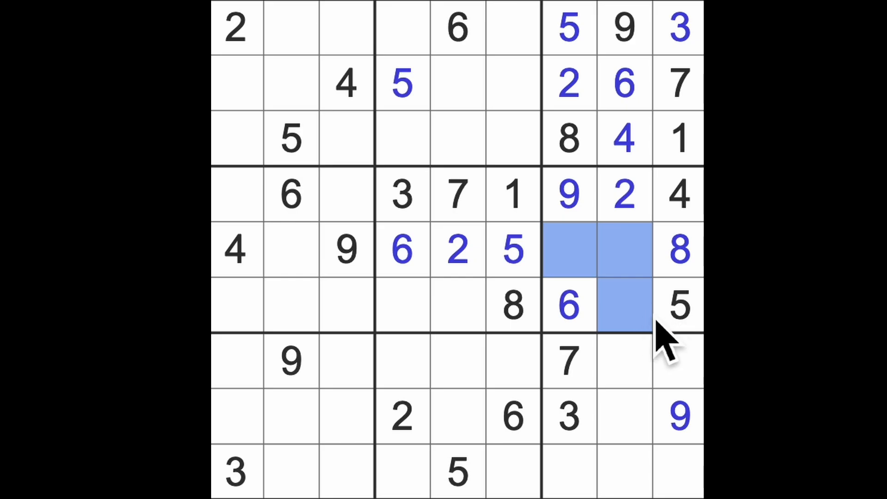
mouse_move(616, 317)
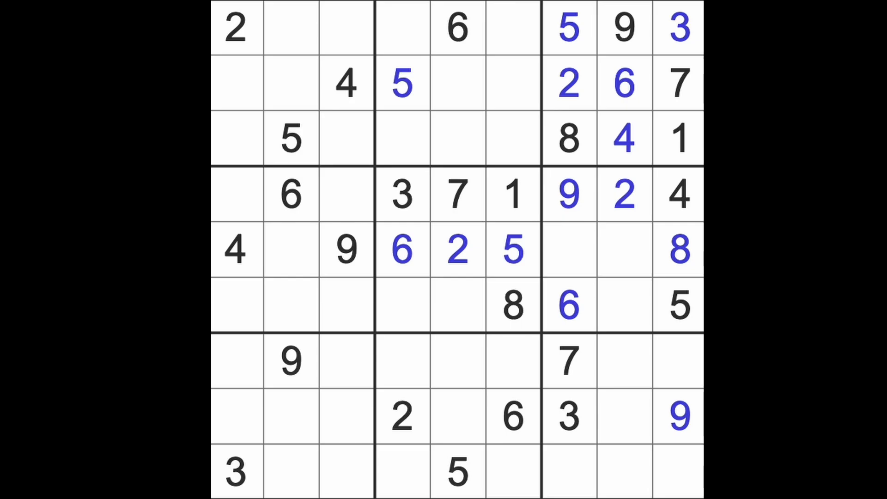
mouse_move(588, 447)
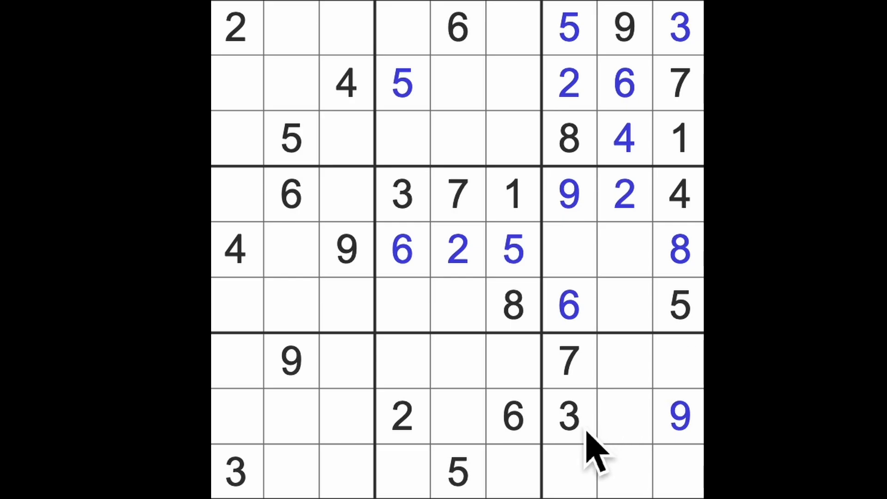
left_click(567, 416)
type("1")
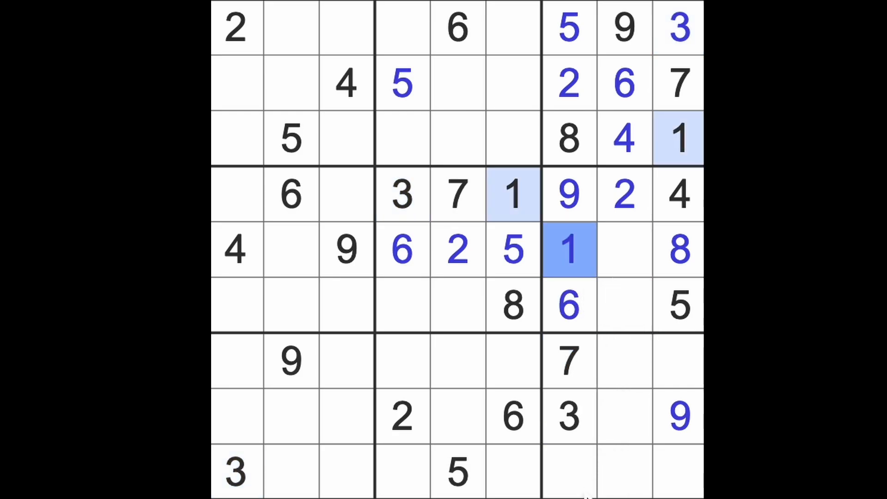
left_click(568, 471)
type("4")
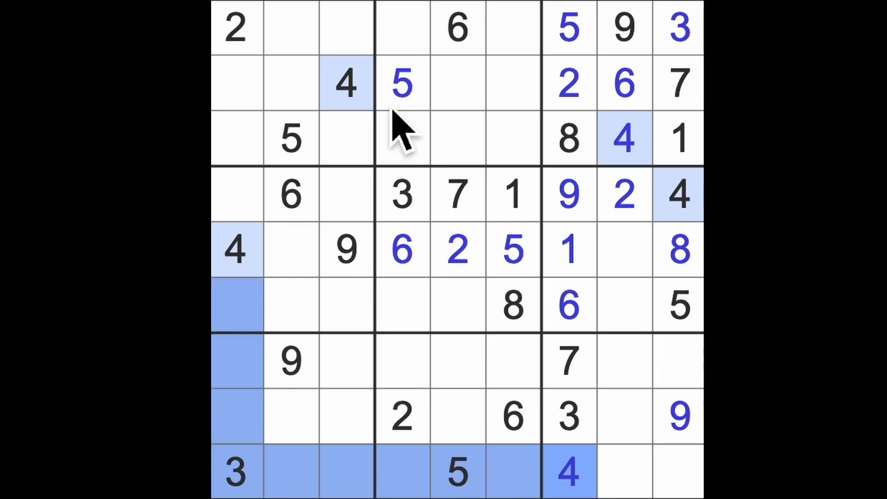
Step: Enter 4 in row 8, column 2 beneath the 9 and mark column 2's other empty cells
left_click(291, 418)
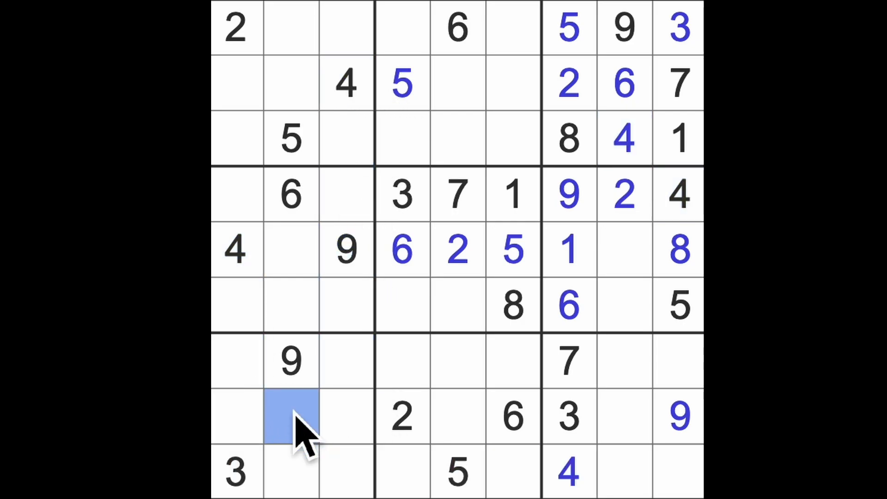
left_click(290, 418)
type("4")
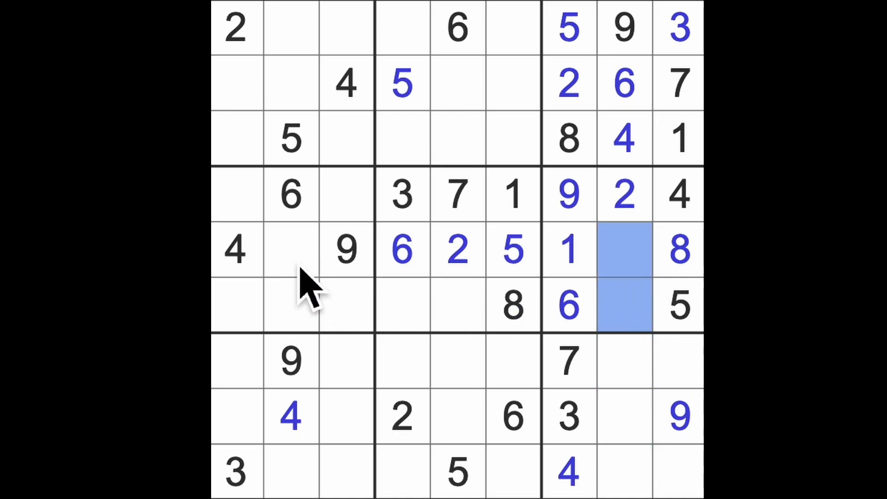
left_click(290, 250)
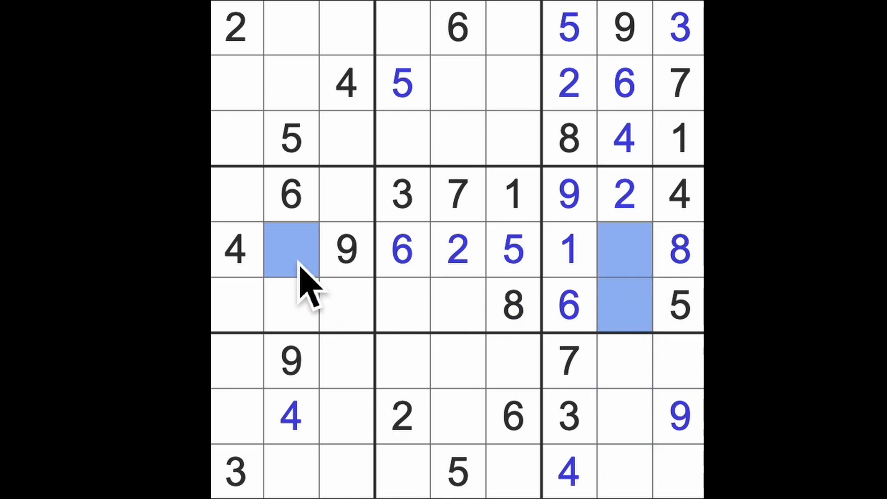
left_click(291, 306)
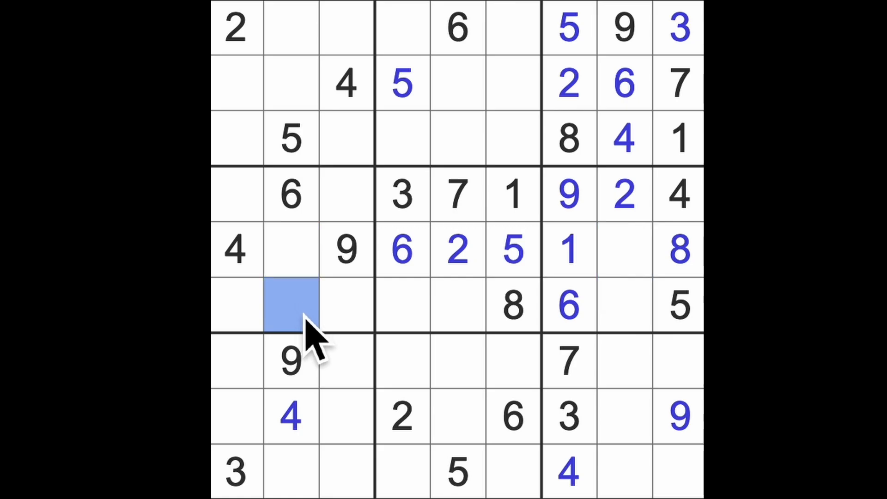
mouse_move(373, 345)
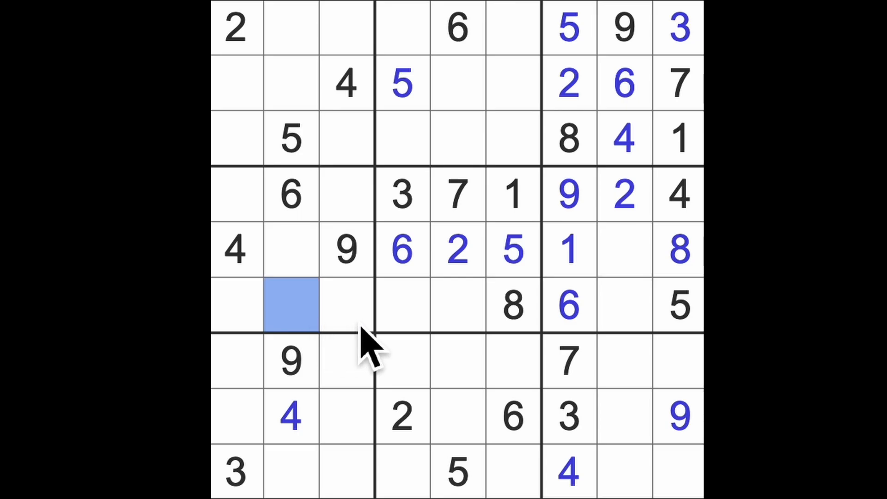
mouse_move(628, 408)
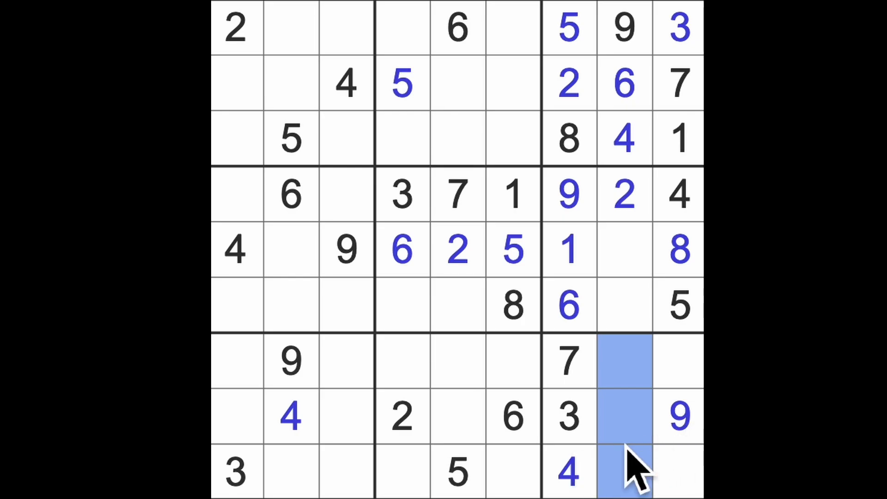
left_click(624, 469)
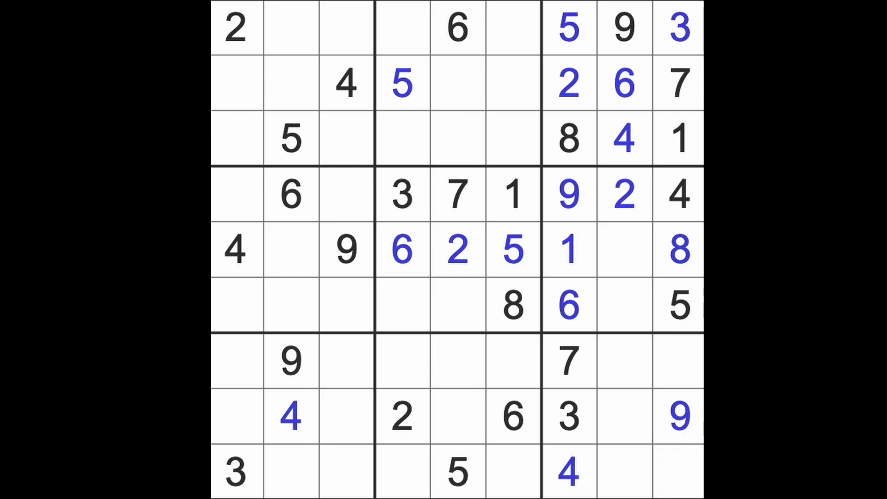
left_click(678, 138)
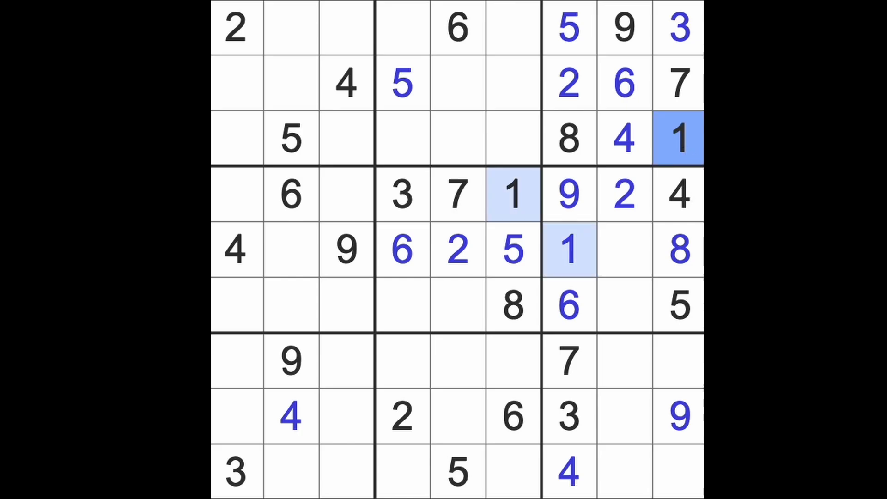
mouse_move(532, 165)
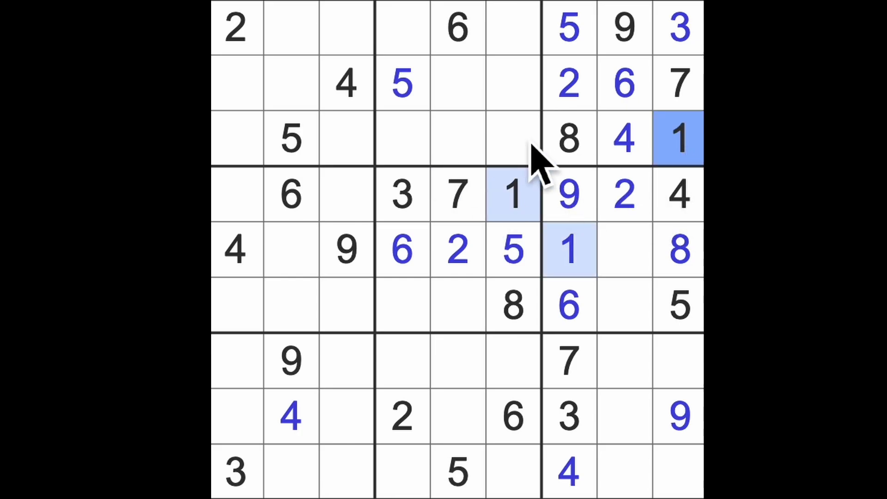
mouse_move(503, 170)
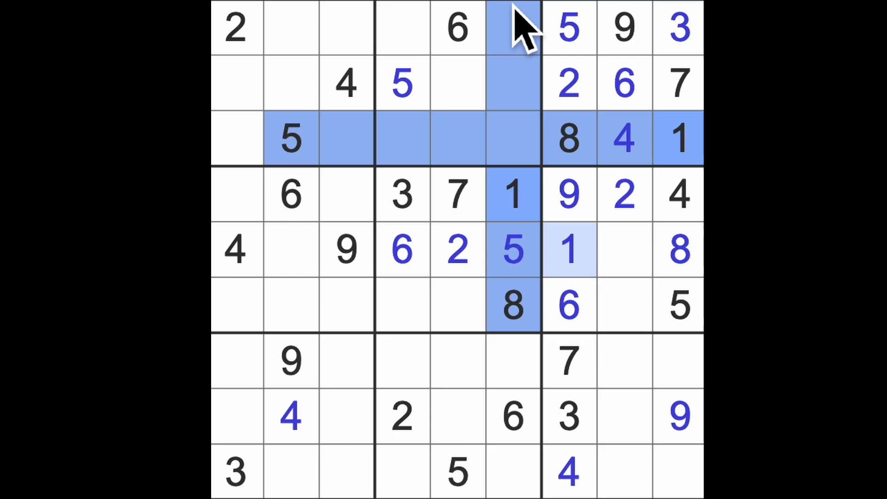
Step: Enter 4 in row 1 col 6, then 2 and 7 in the top-middle box with 7 at row 3 col 4
left_click(455, 83)
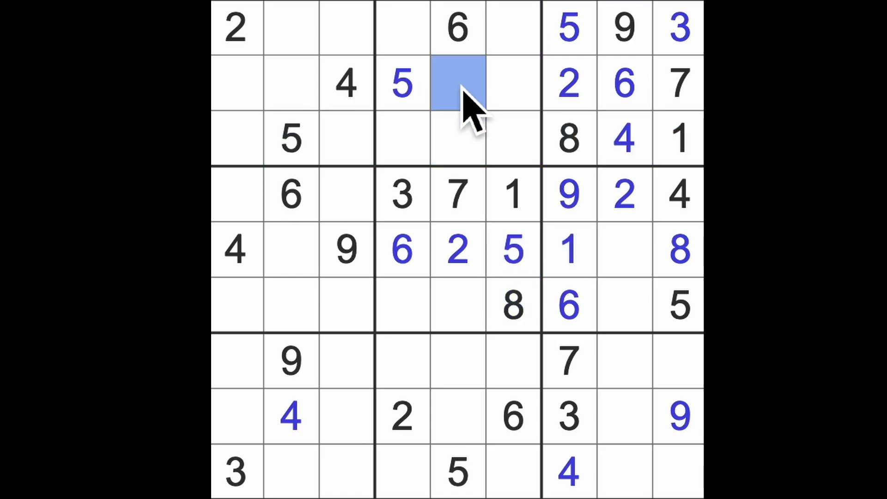
left_click(402, 29)
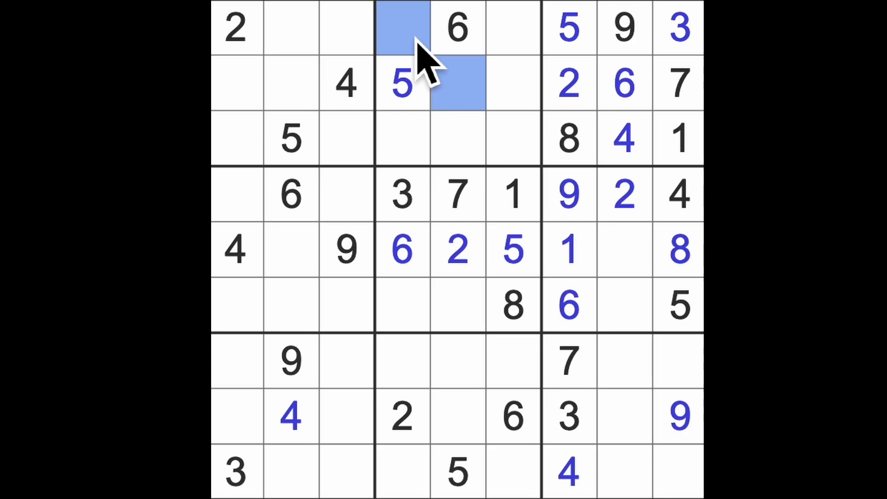
mouse_move(503, 158)
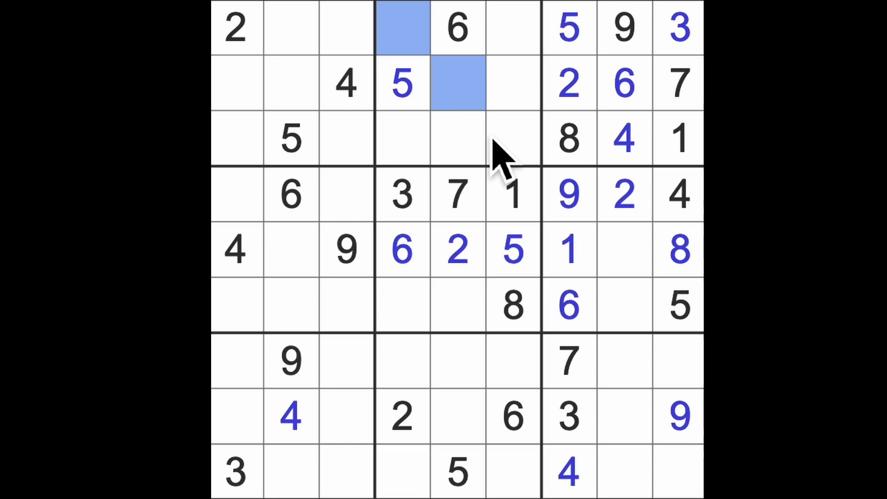
mouse_move(535, 158)
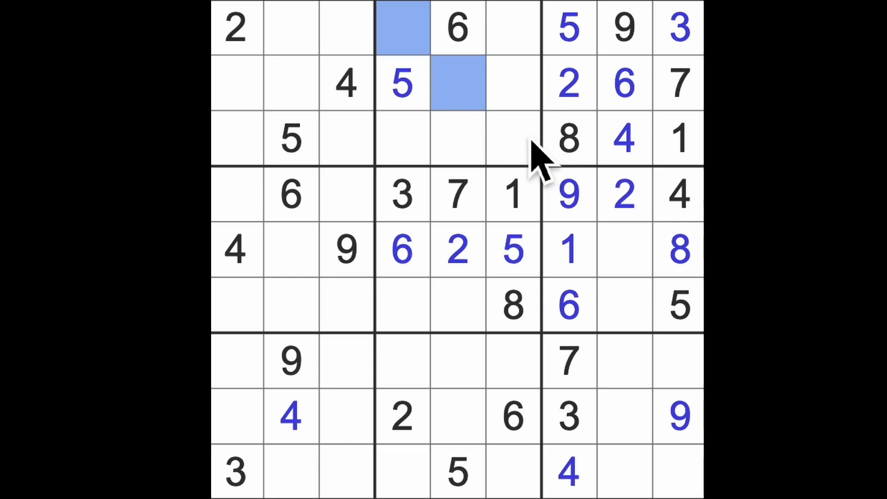
mouse_move(458, 110)
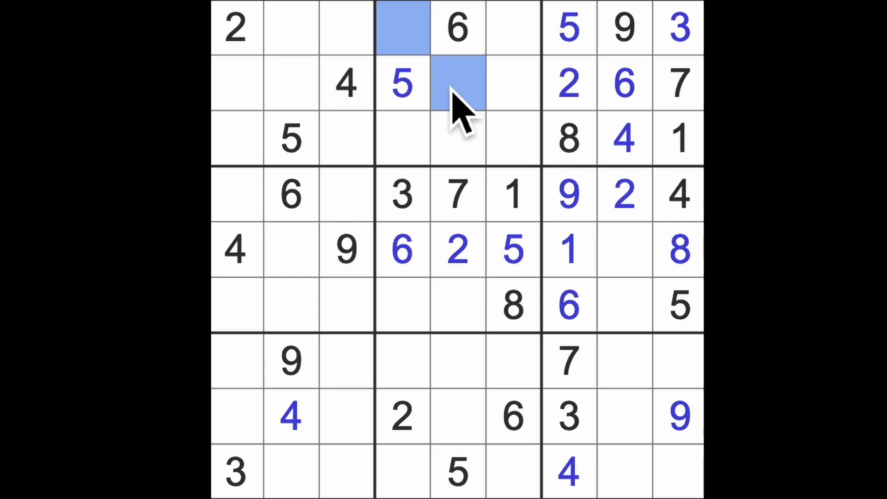
mouse_move(600, 170)
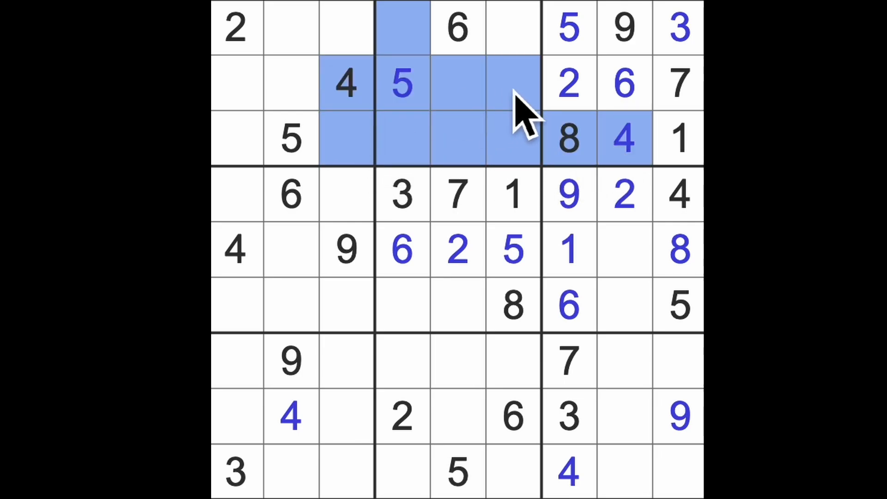
left_click(511, 29)
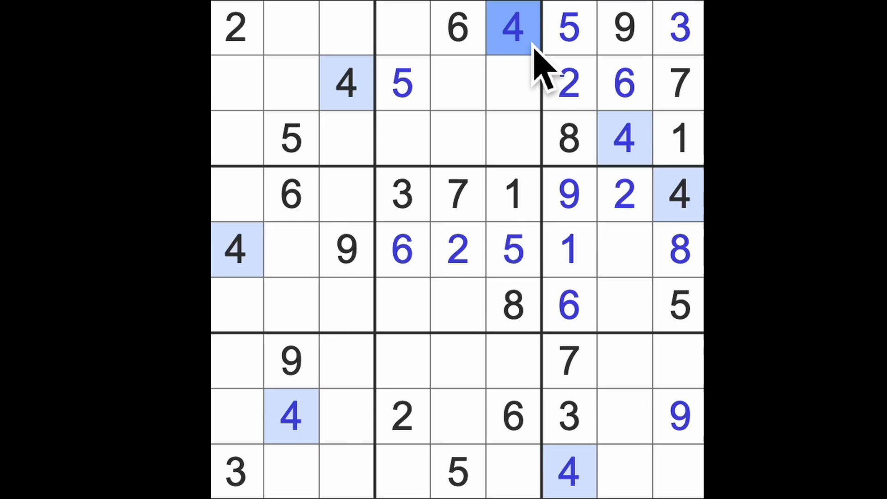
left_click(459, 84)
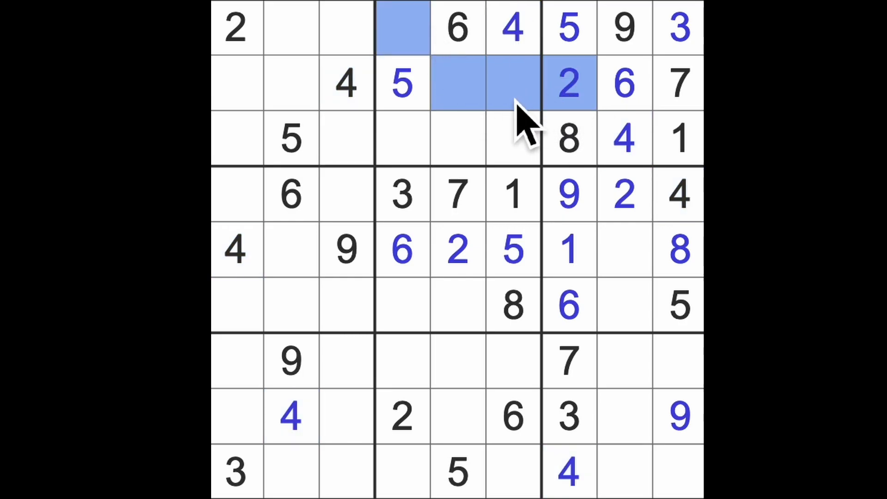
left_click(402, 416)
type("2")
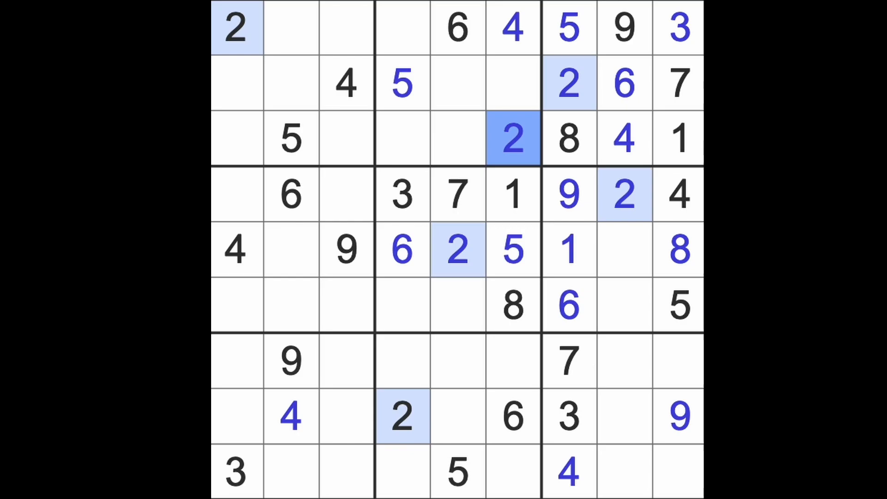
mouse_move(512, 139)
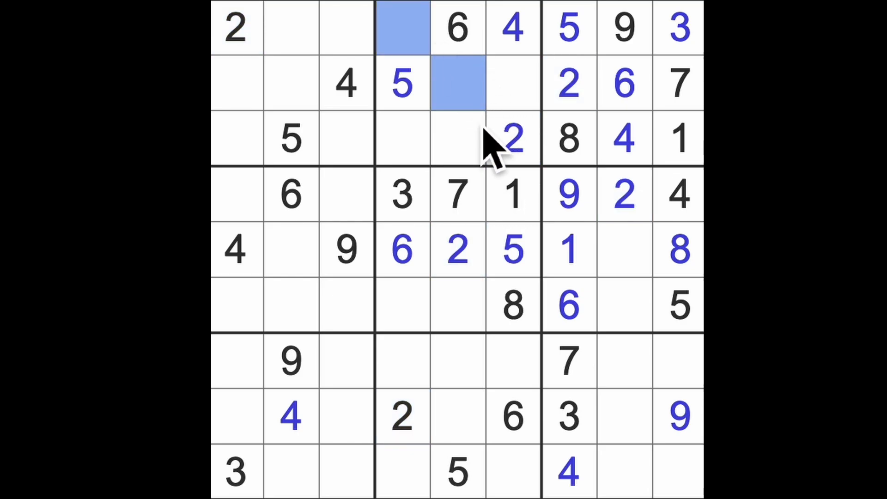
mouse_move(472, 192)
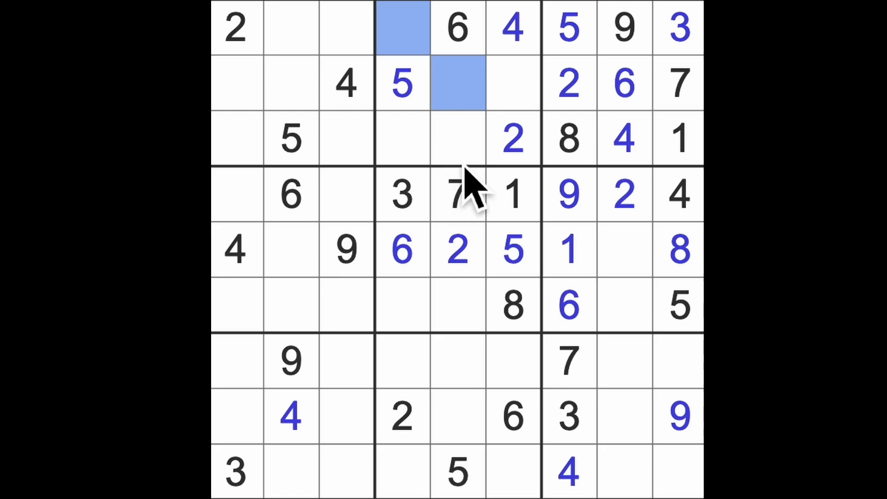
mouse_move(512, 186)
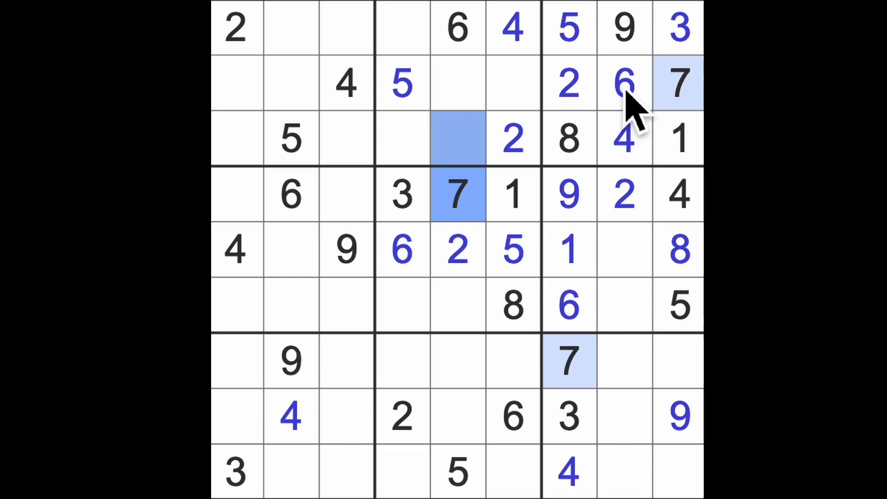
left_click(403, 139)
type("7")
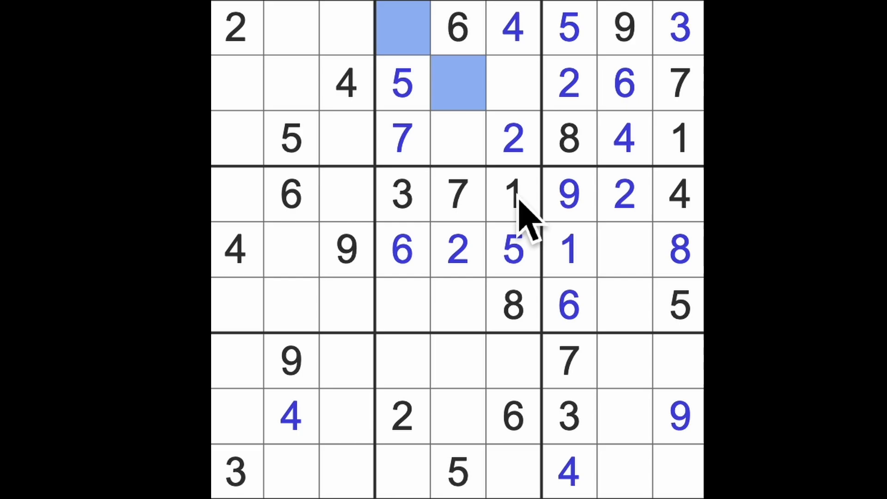
mouse_move(490, 152)
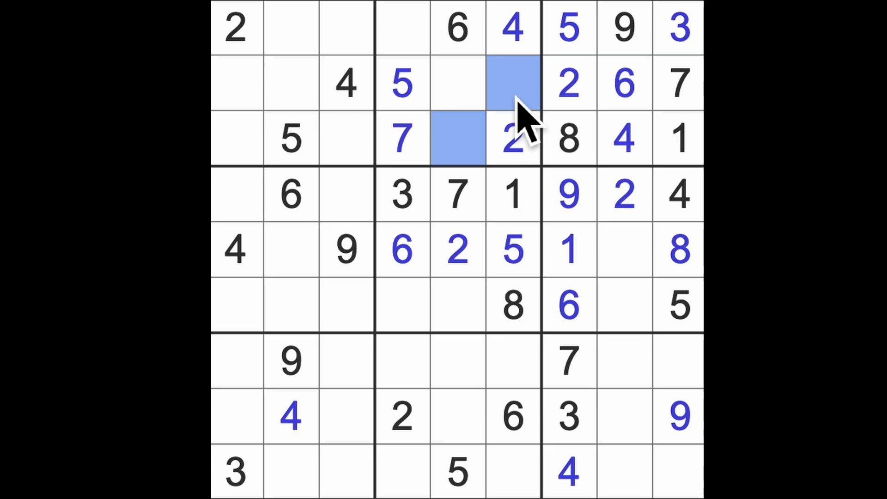
Step: Enter 7 in row 9, column 6 and weigh row 7's empty cells for a 9
left_click(291, 83)
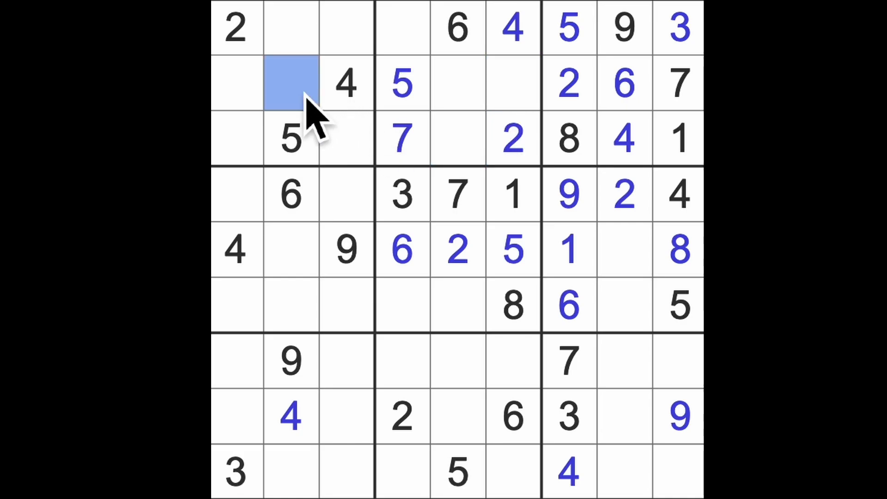
left_click(345, 139)
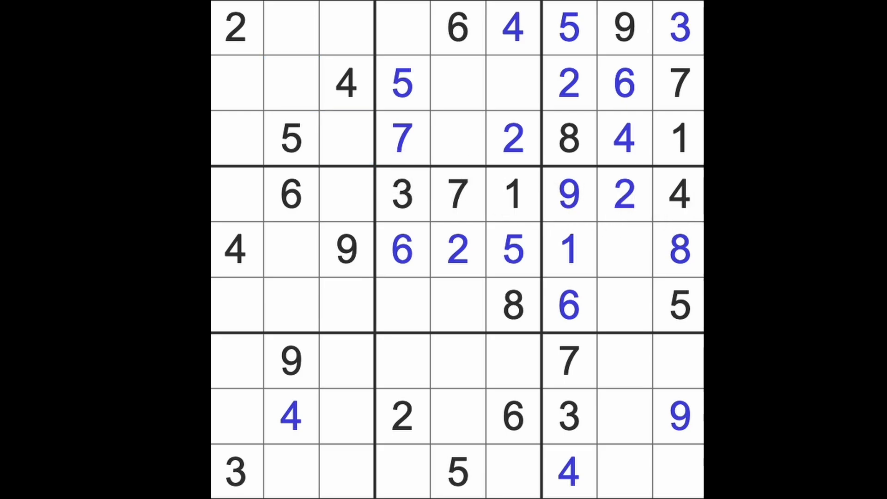
left_click(568, 360)
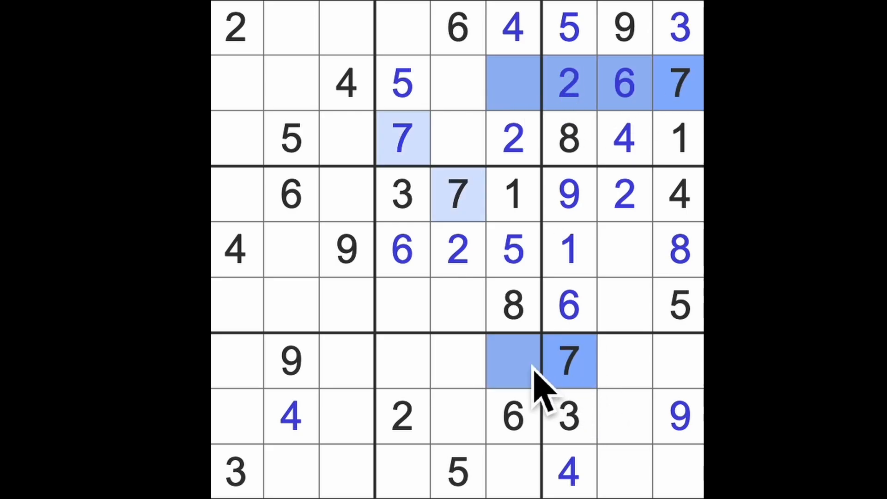
left_click(512, 472)
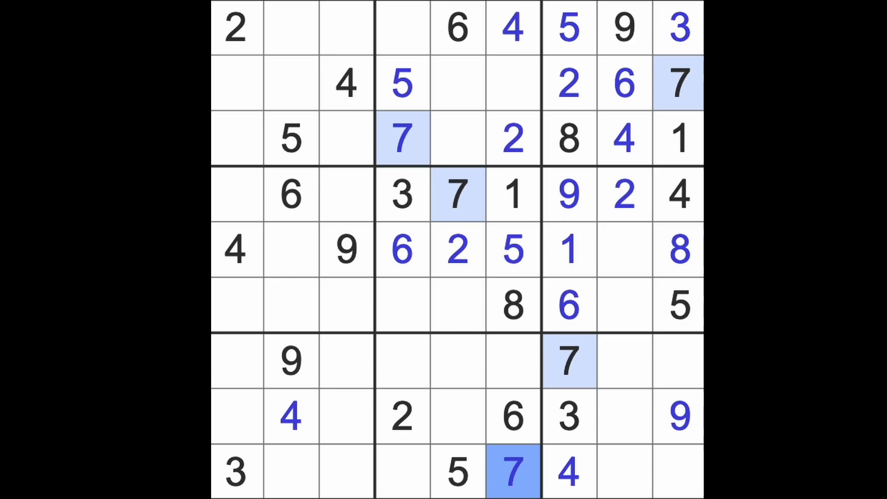
left_click(289, 361)
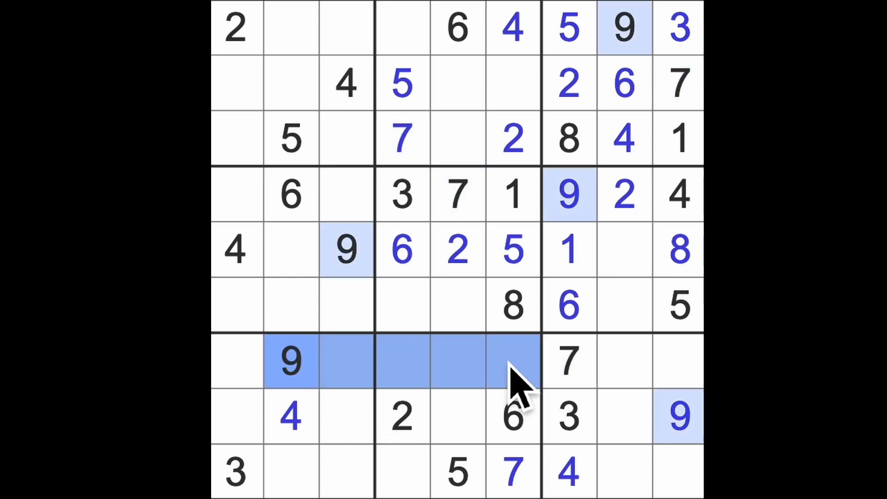
Step: Enter 9 at row 2 col 6, then 3s at row 3 col 5, row 2 col 2, row 6 col 3 and row 5 col 8
left_click(513, 83)
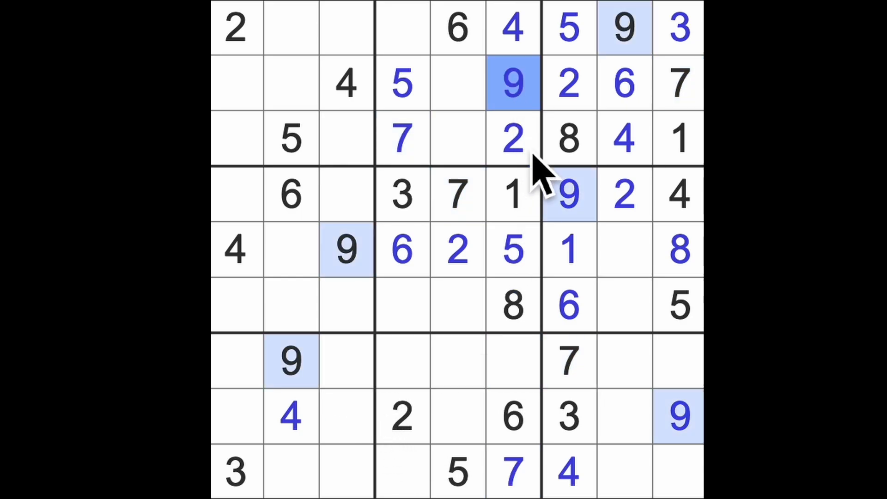
left_click(512, 362)
type("3")
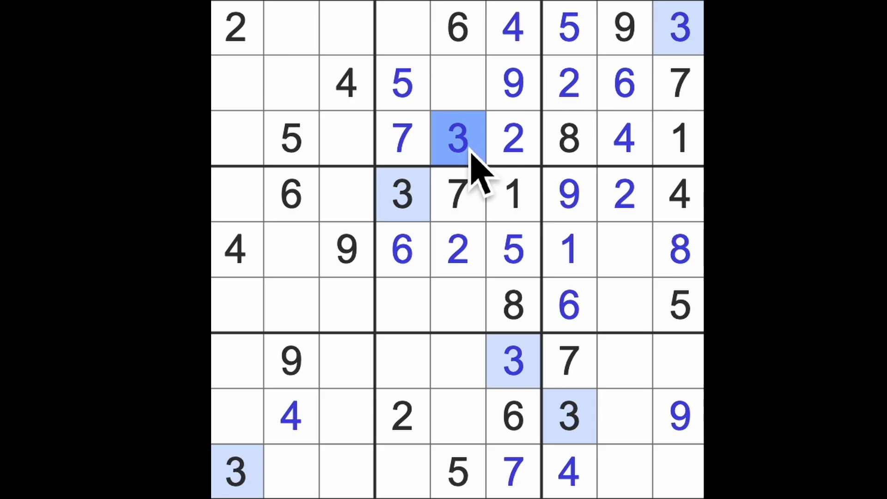
left_click(235, 29)
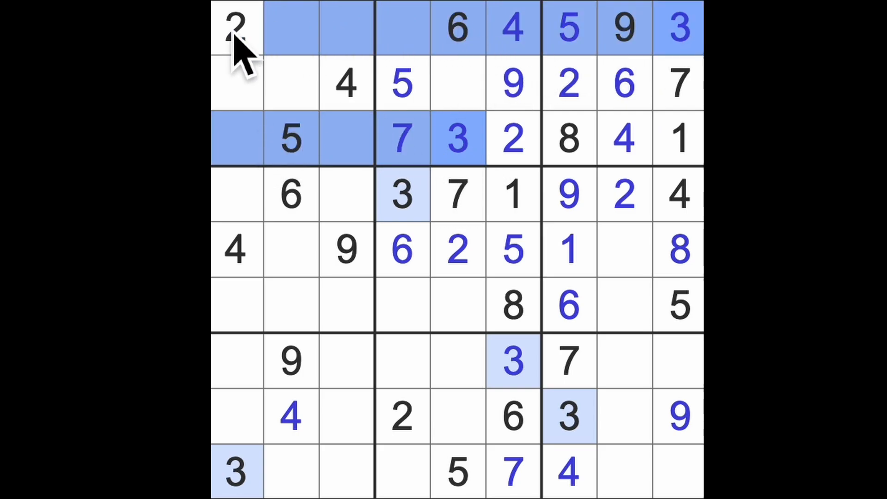
left_click(291, 84)
type("3")
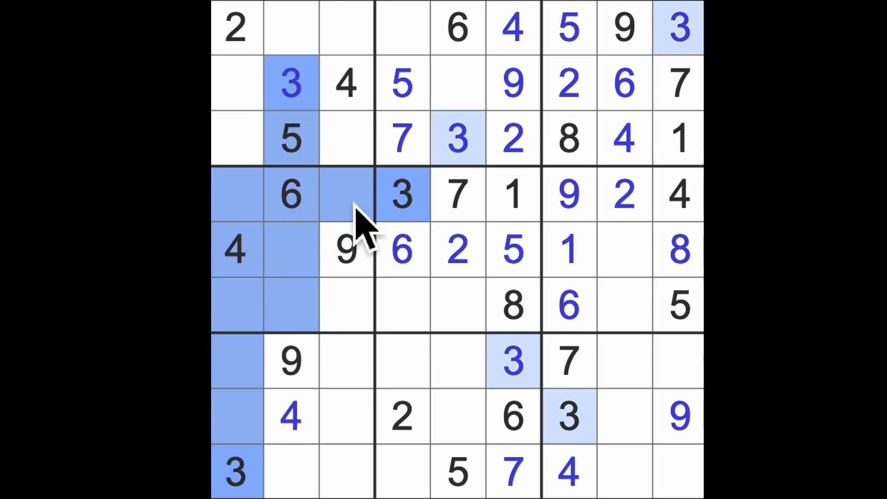
left_click(347, 306)
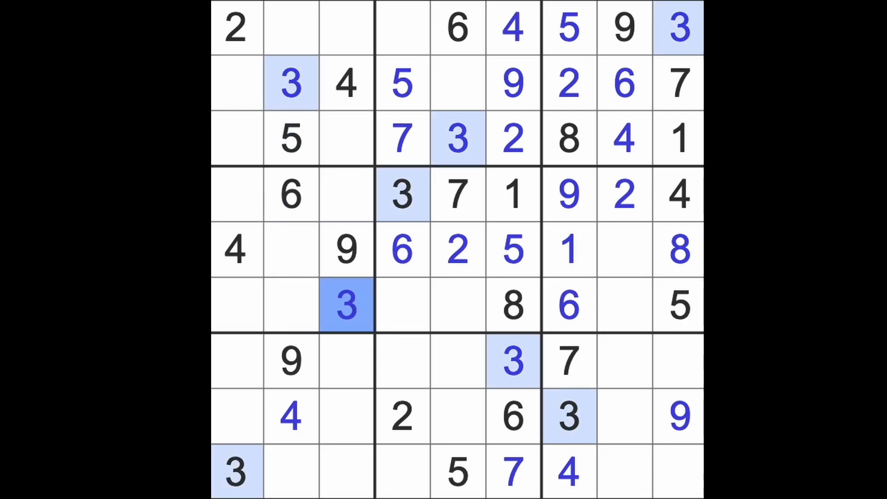
left_click(622, 249)
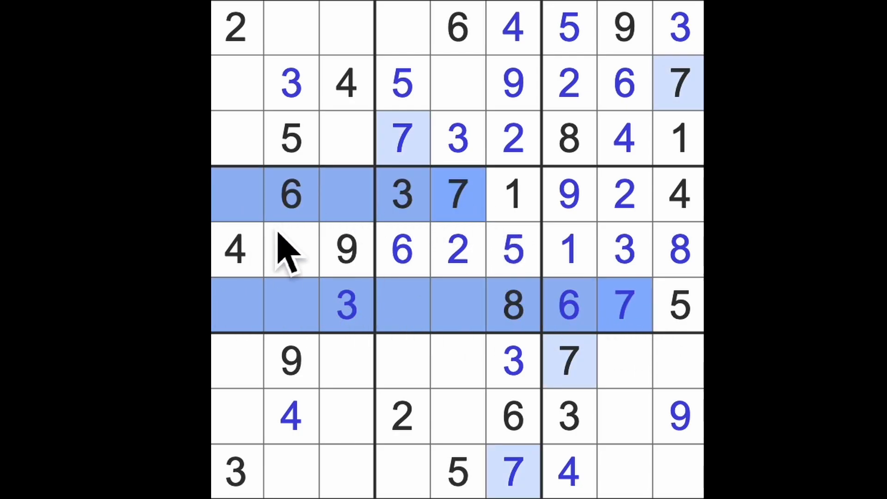
Step: Place 7s at row 5 col 2, row 1 col 3 and row 8 col 1, then 2 at row 6 col 2
left_click(291, 249)
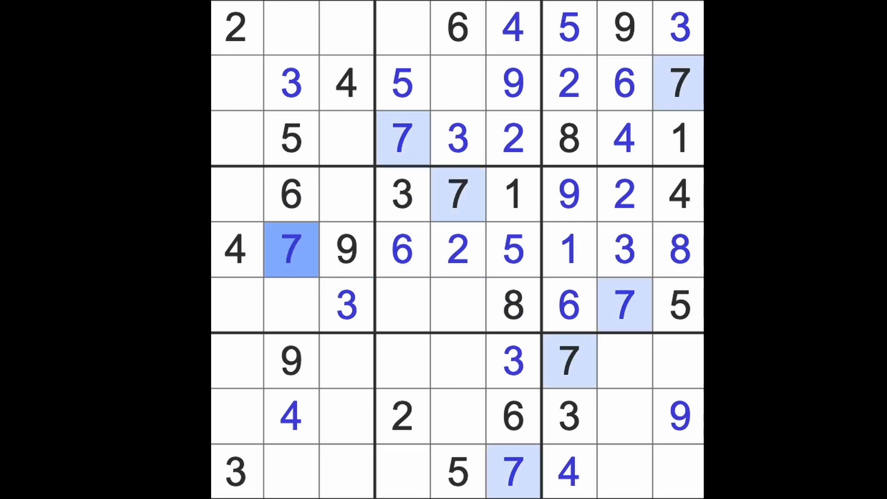
mouse_move(413, 357)
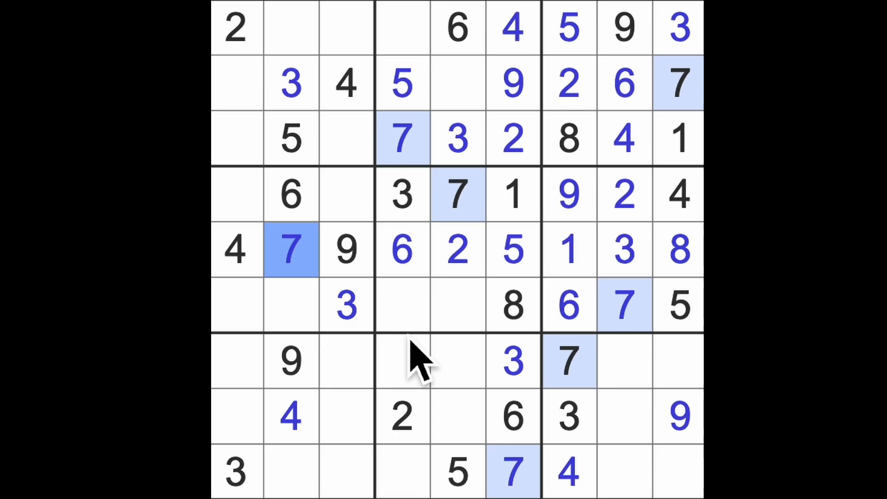
mouse_move(447, 170)
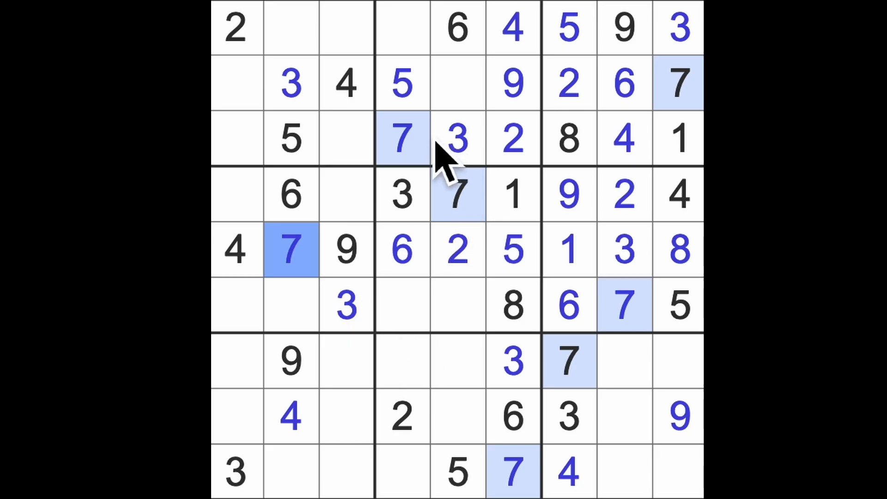
left_click(291, 194)
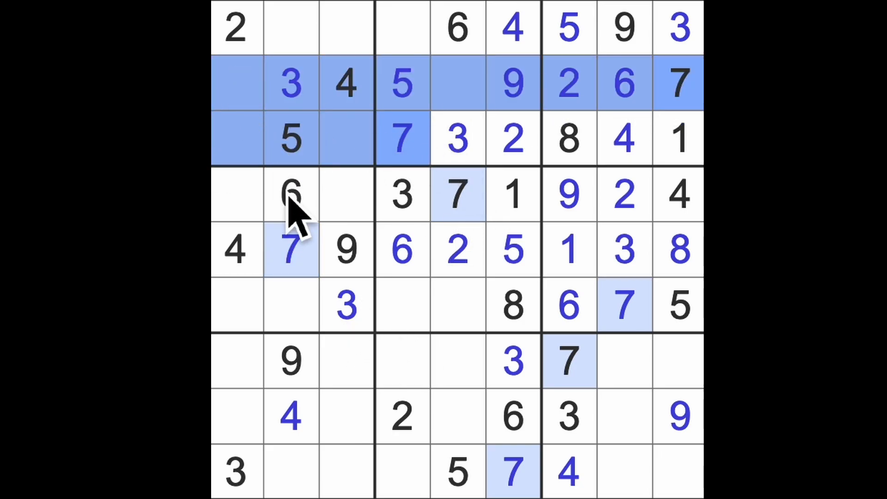
left_click(347, 27)
type("7")
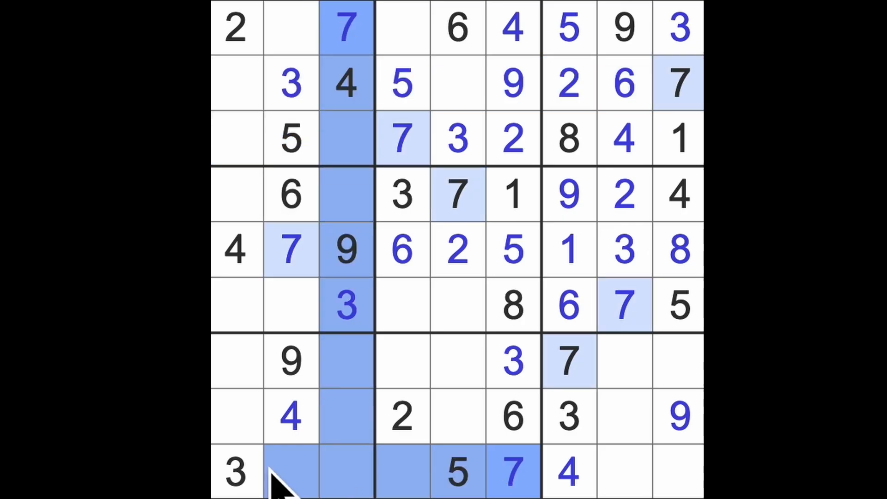
left_click(236, 416)
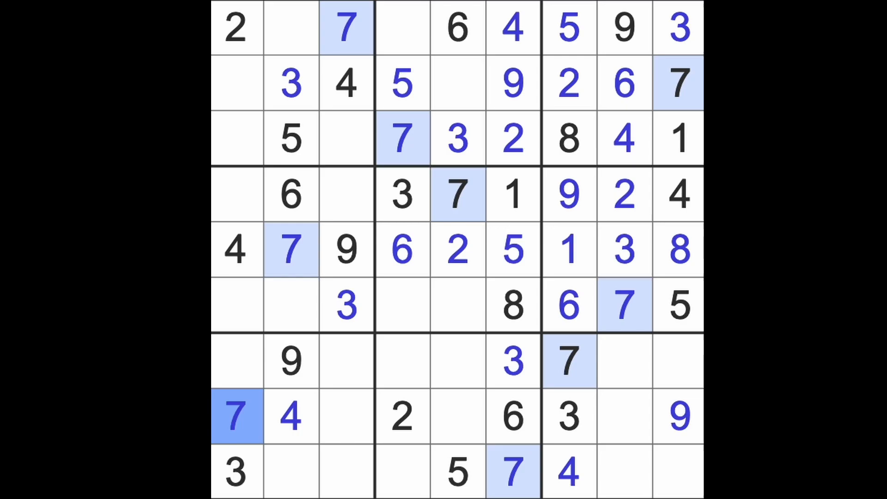
left_click(236, 194)
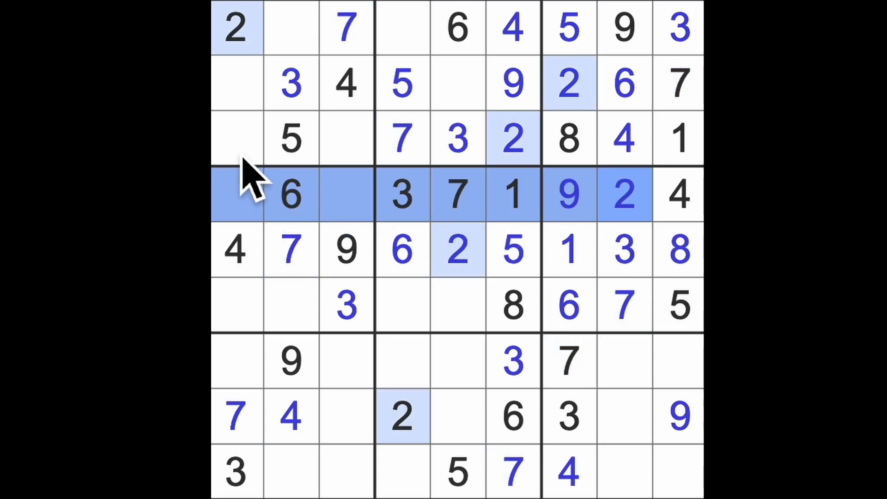
left_click(291, 306)
type("2")
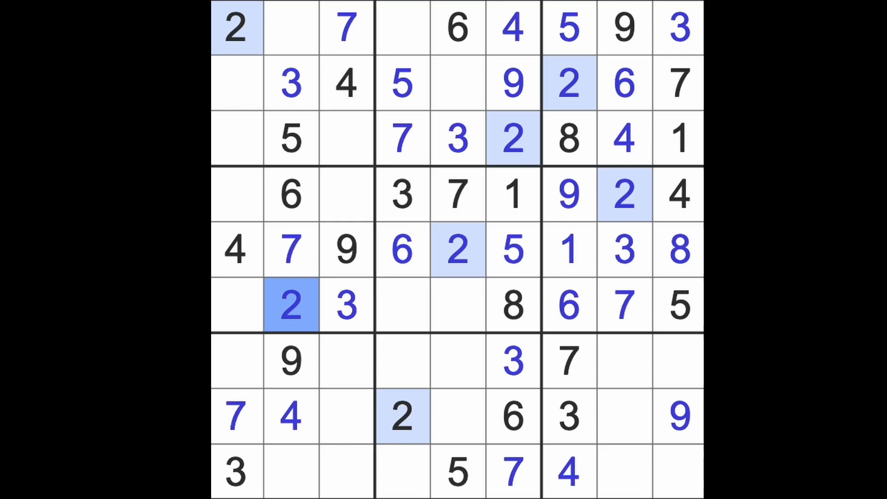
mouse_move(306, 430)
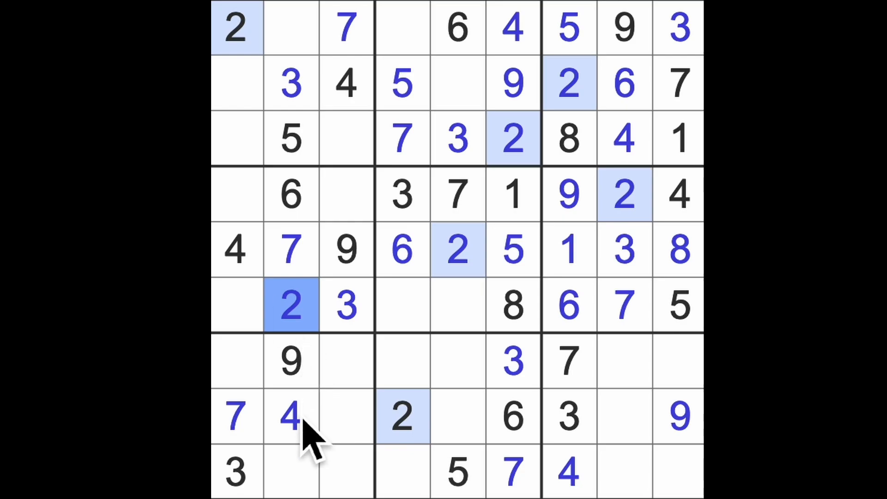
Step: Enter 8 at row 1 col 4, 1 at row 2 col 5, 8 at row 2 col 1, then 8 and 5 in row 4
left_click(402, 29)
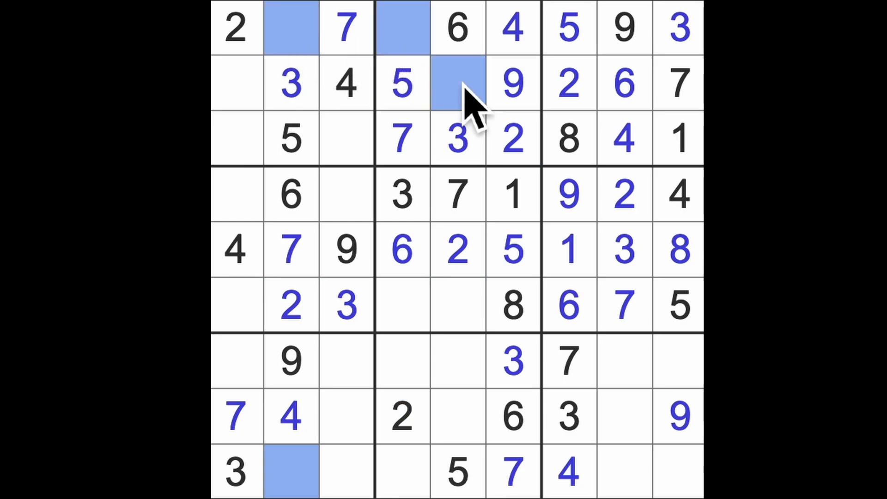
left_click(237, 84)
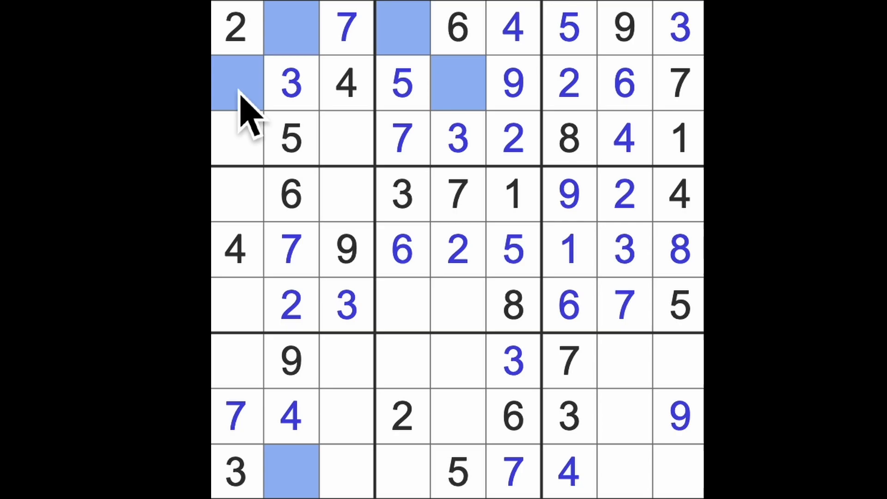
mouse_move(289, 122)
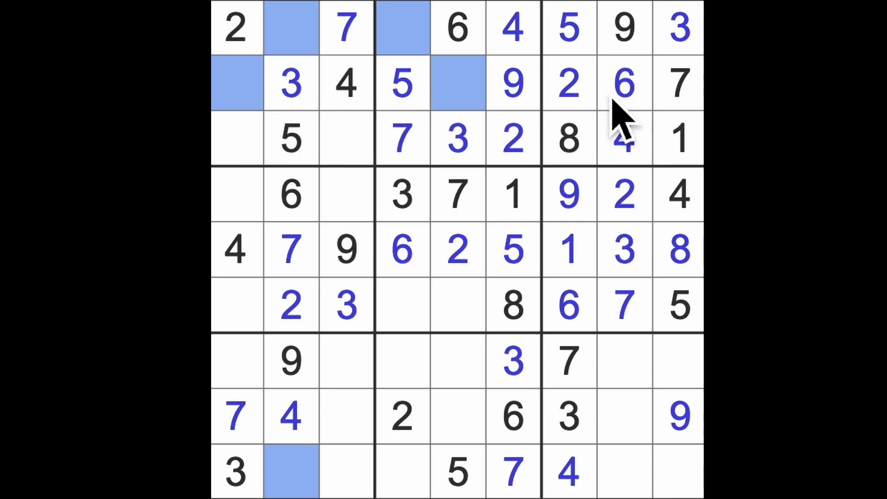
mouse_move(232, 130)
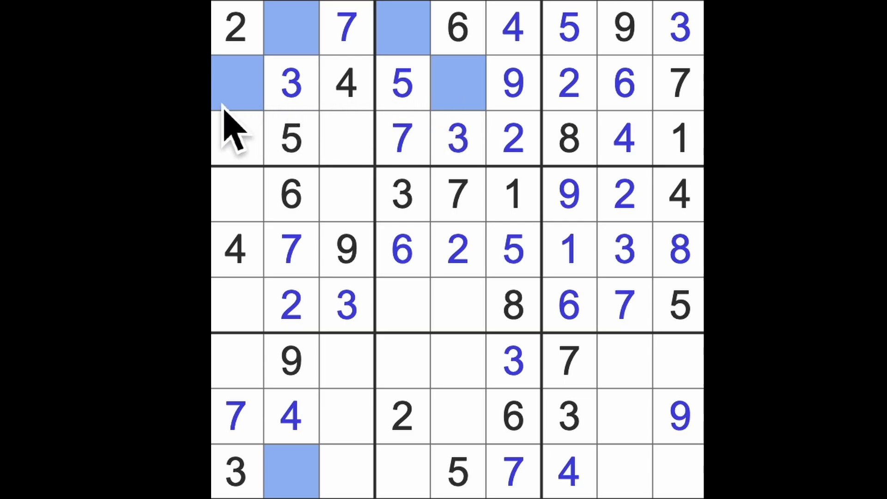
mouse_move(277, 192)
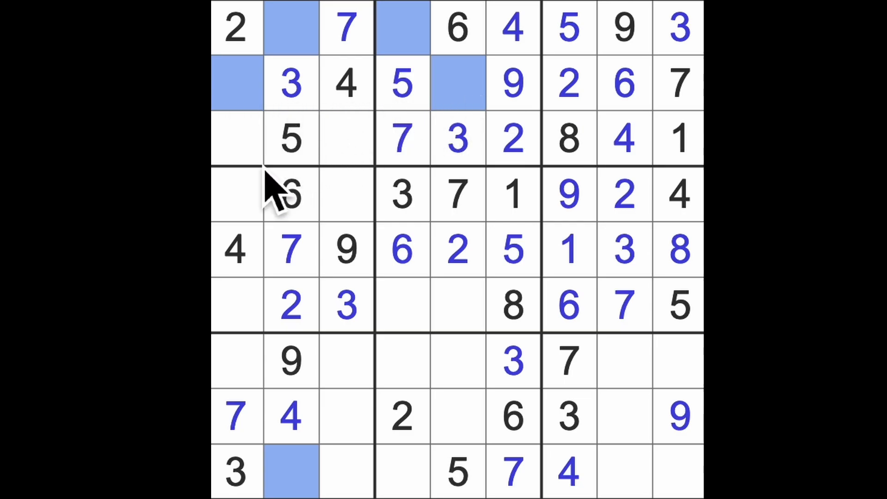
mouse_move(367, 328)
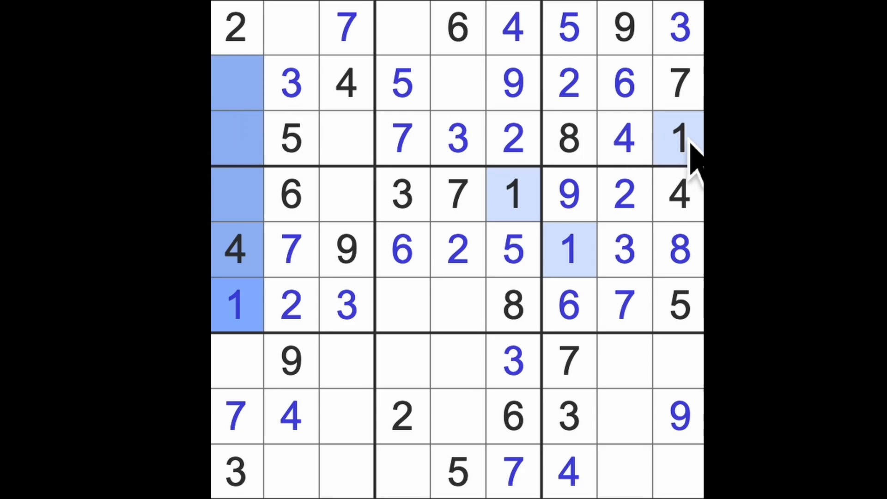
left_click(291, 29)
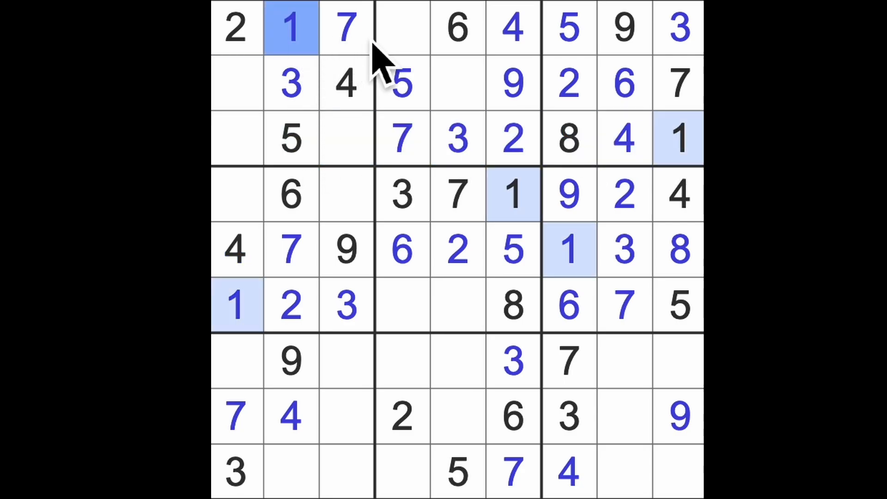
left_click(402, 28)
type("8")
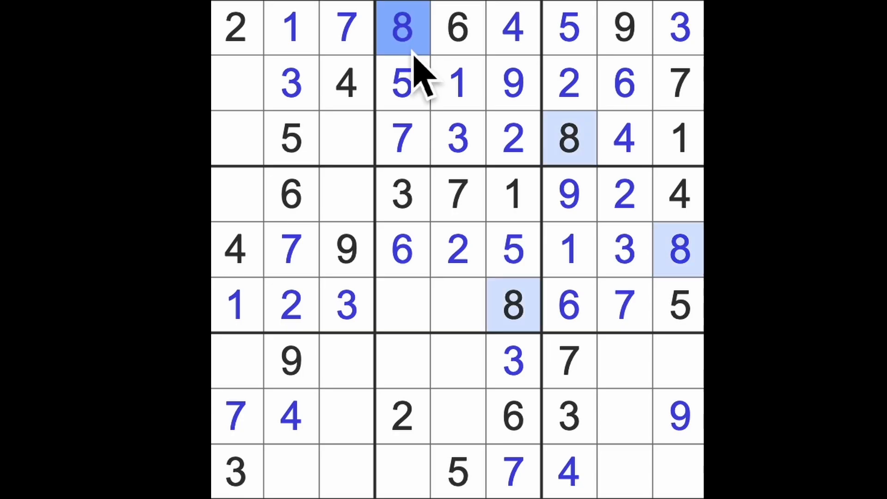
mouse_move(496, 138)
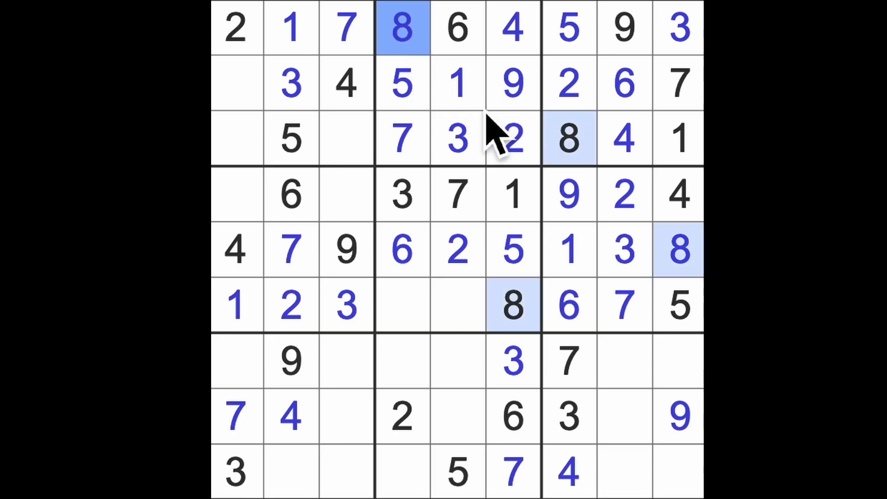
left_click(234, 82)
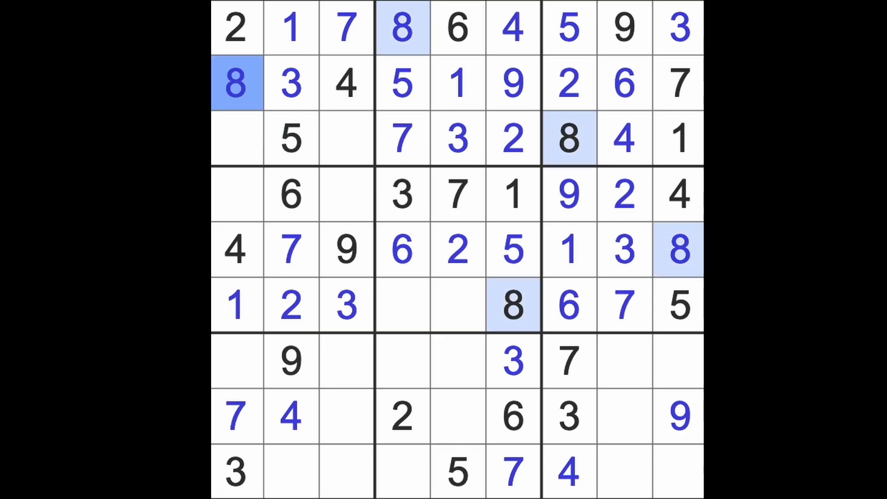
left_click(346, 194)
type("8")
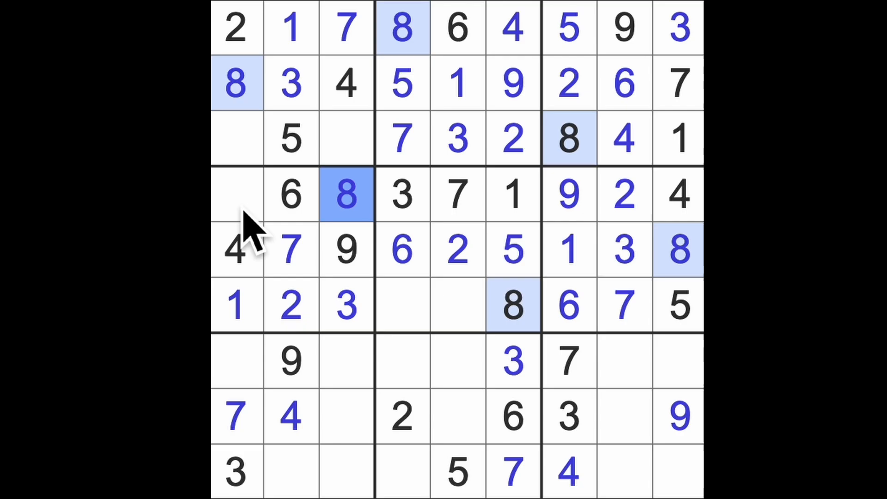
left_click(235, 194)
type("5")
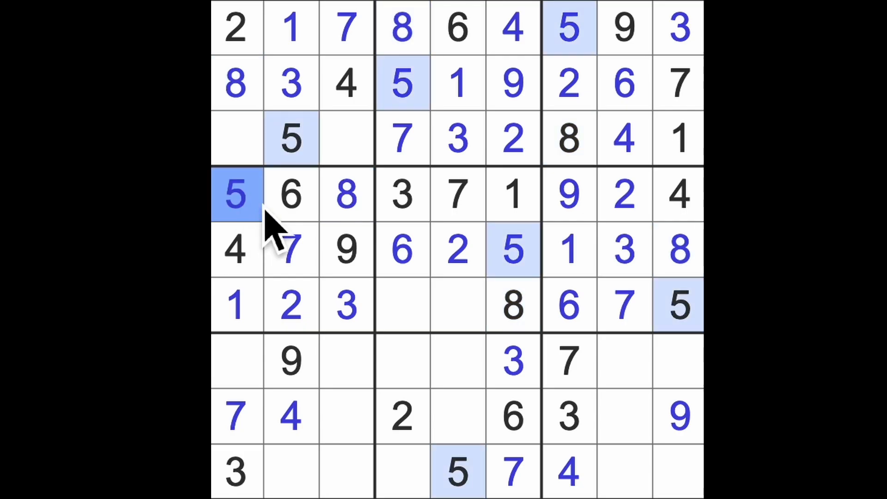
mouse_move(294, 243)
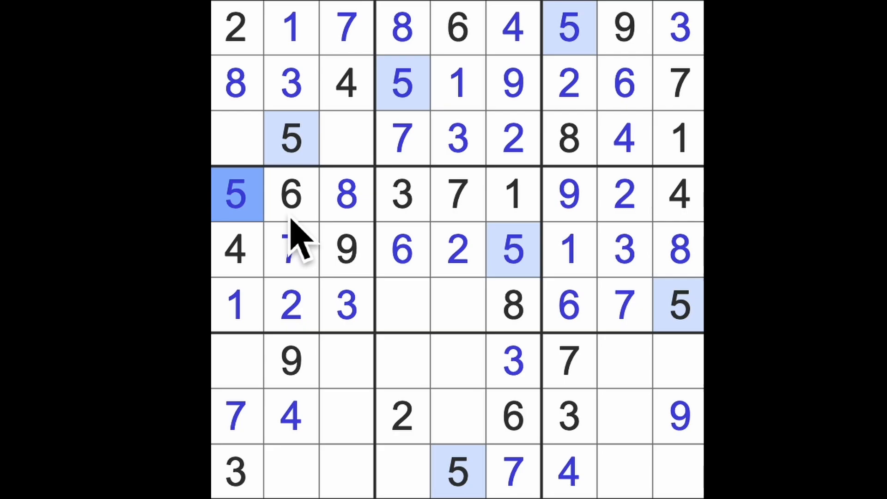
mouse_move(309, 251)
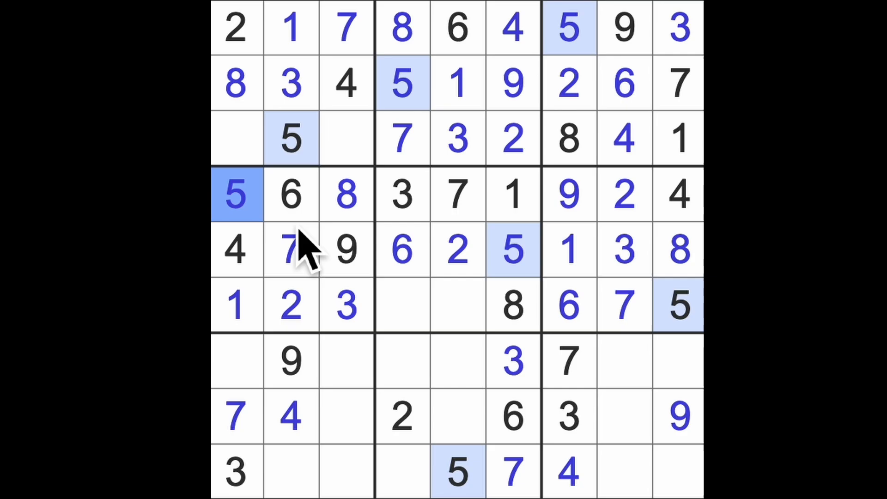
mouse_move(344, 430)
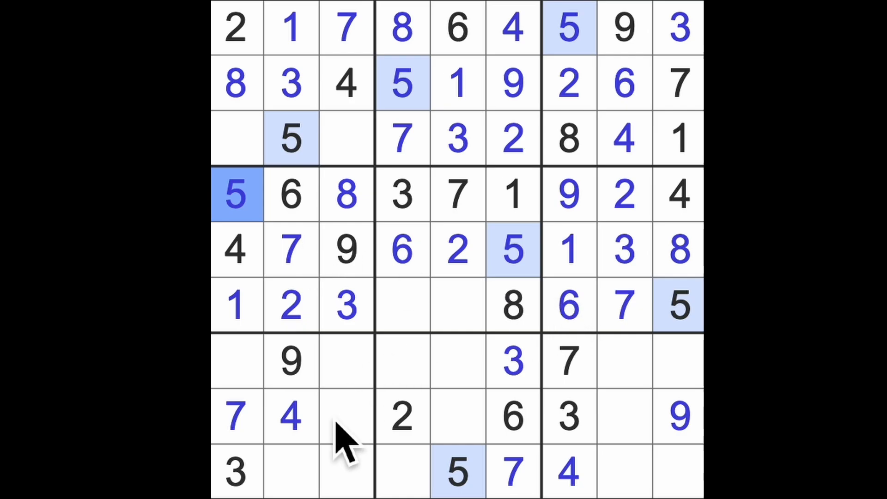
Step: Enter 8 and 1 in the bottom row, 1s at row 7 col 4 and row 8 col 3, then 8 at row 8 col 5
left_click(291, 472)
type("8")
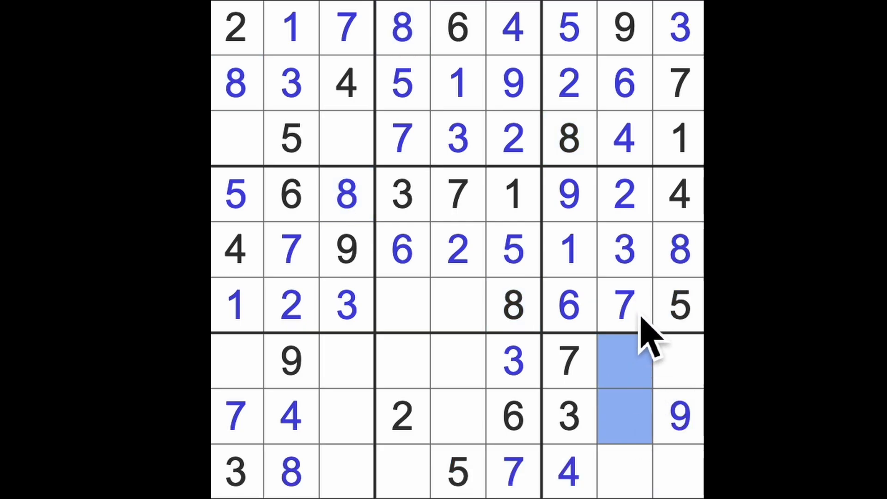
left_click(621, 469)
type("1")
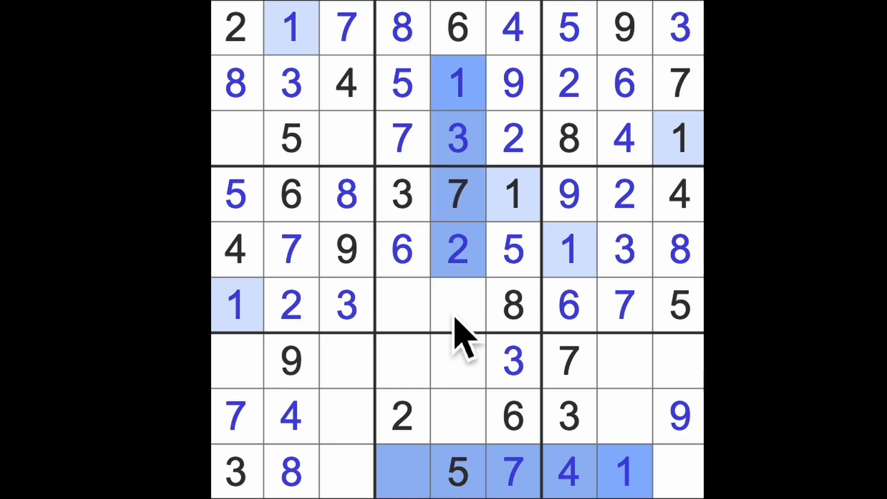
left_click(401, 361)
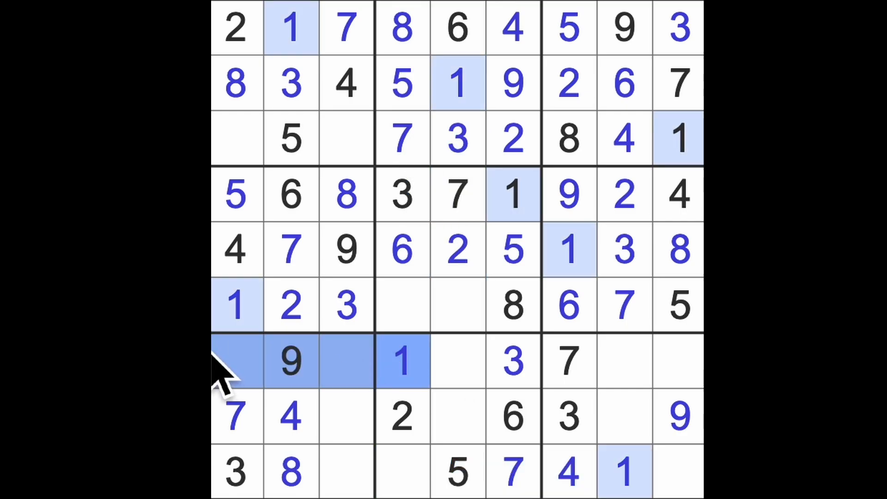
left_click(347, 416)
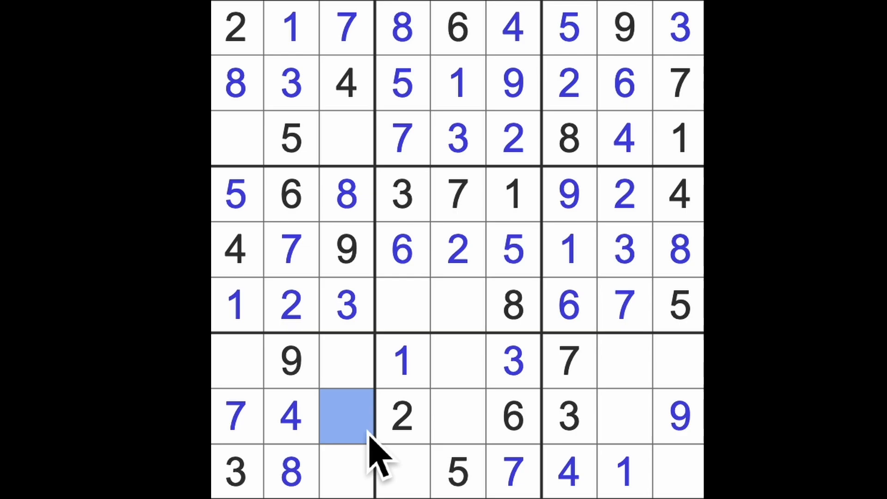
left_click(346, 415)
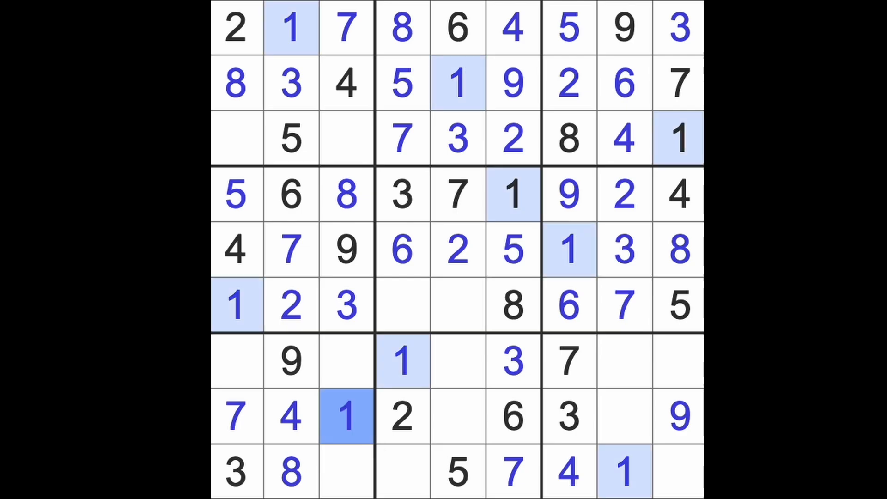
left_click(457, 416)
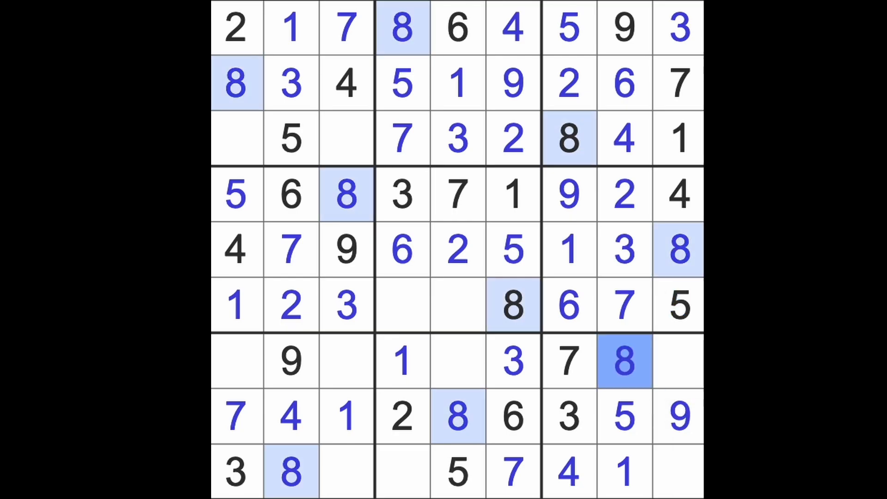
mouse_move(653, 396)
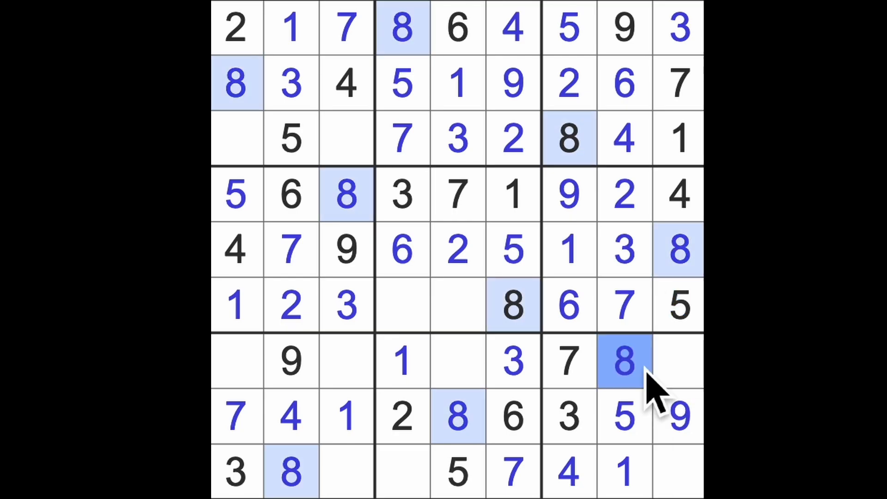
mouse_move(664, 396)
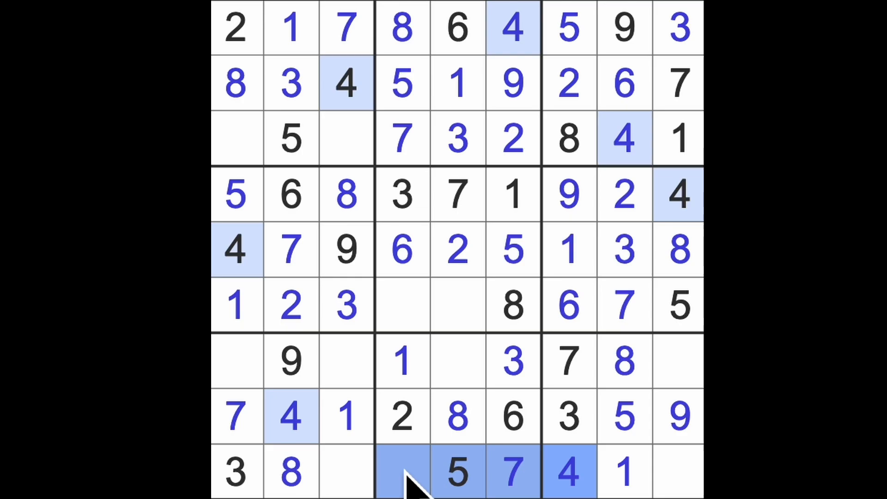
Step: Fill 4 in row 7, then 4 and 9 in row 6 and 9 in the bottom row's fourth cell
left_click(456, 361)
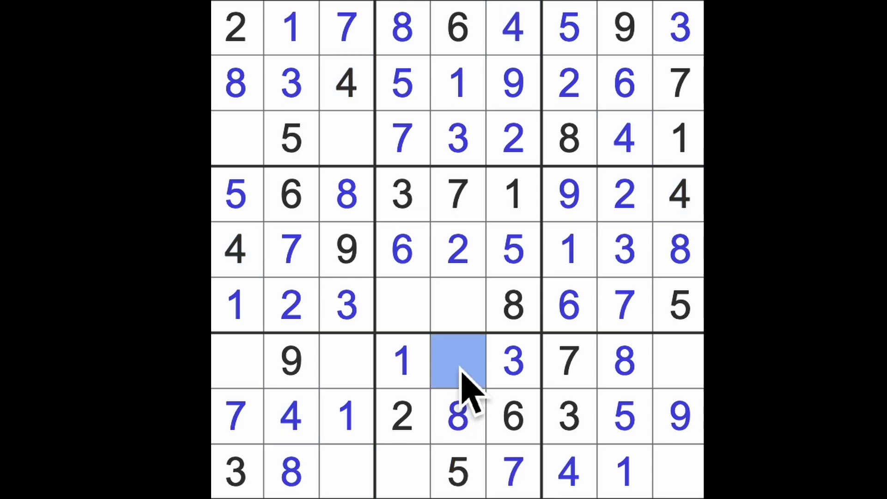
left_click(402, 306)
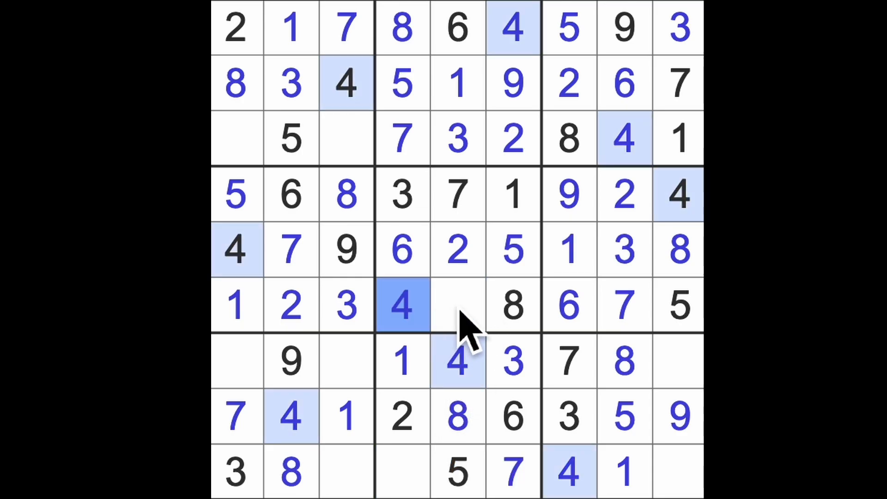
left_click(457, 306)
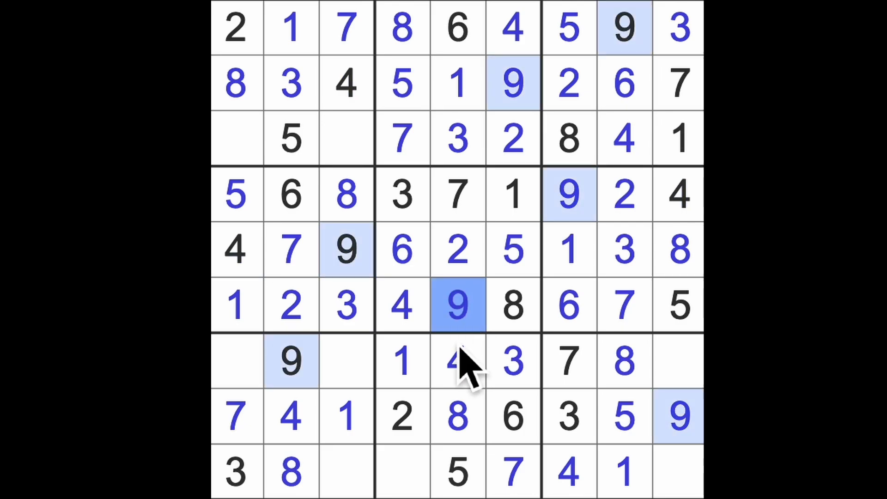
left_click(402, 471)
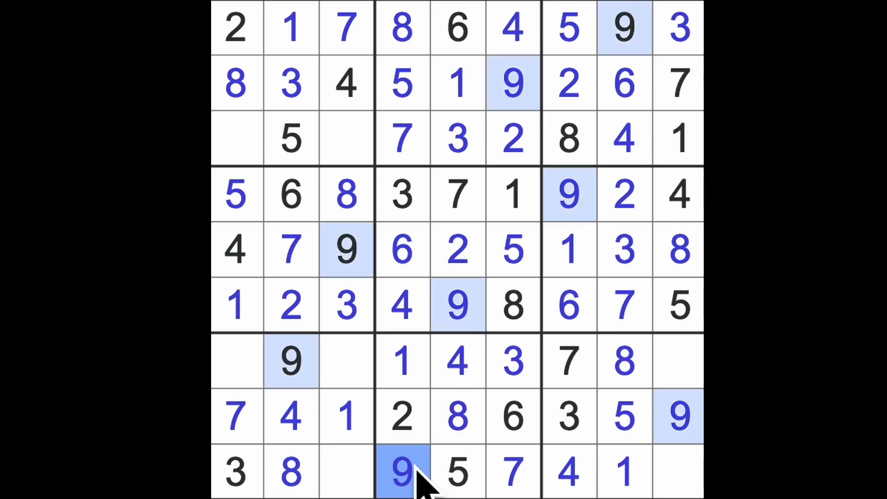
mouse_move(373, 283)
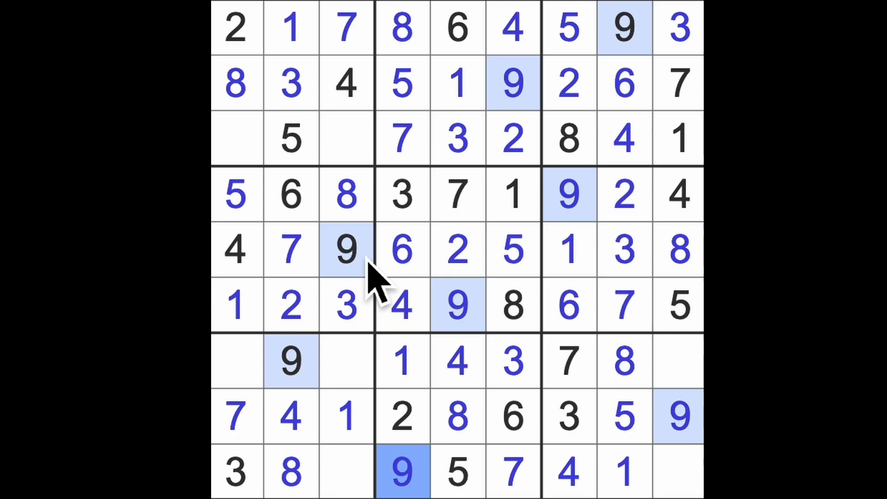
Step: Fill 9 and 6 in row 3, 6 and 2 in row 7, and 2 in the bottom row
left_click(237, 138)
type("9")
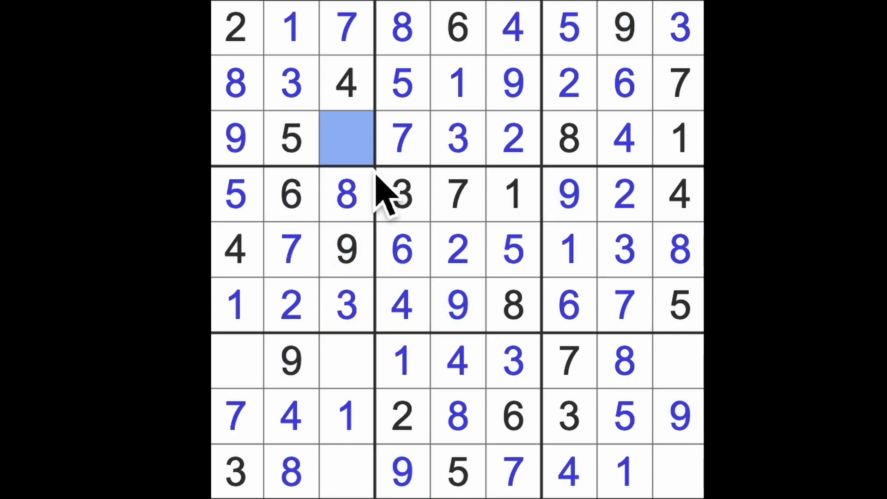
mouse_move(393, 210)
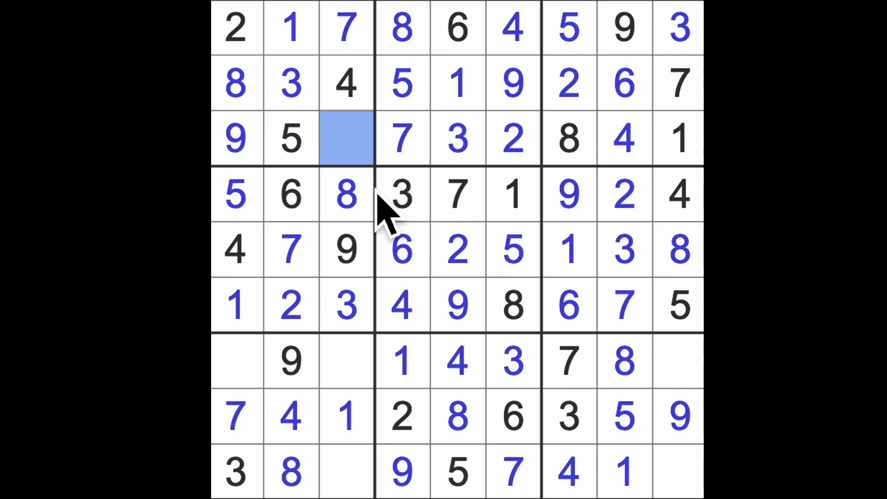
left_click(345, 140)
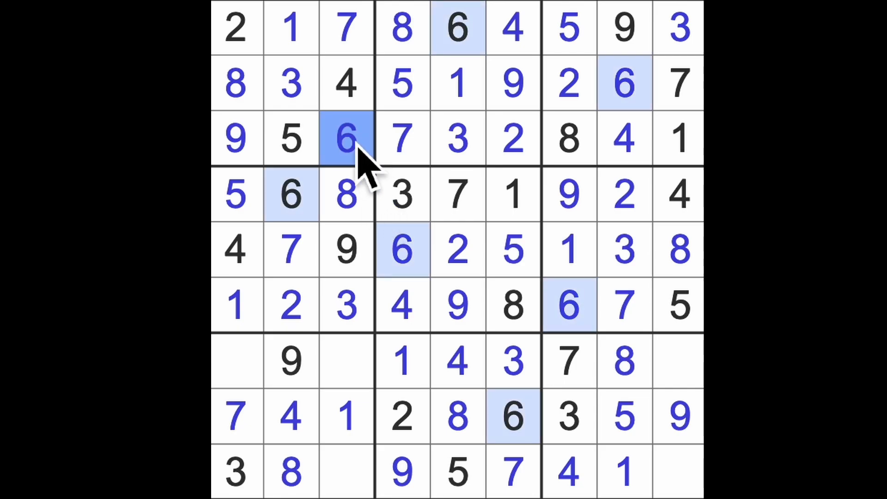
left_click(236, 362)
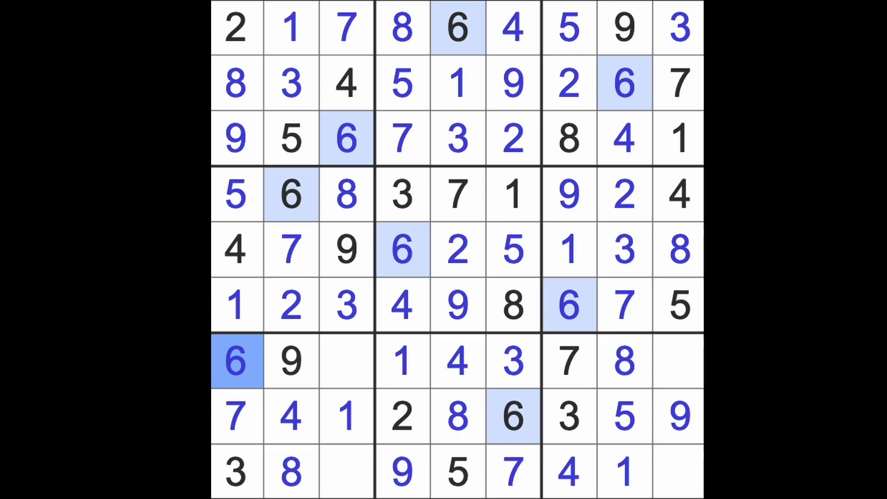
left_click(677, 473)
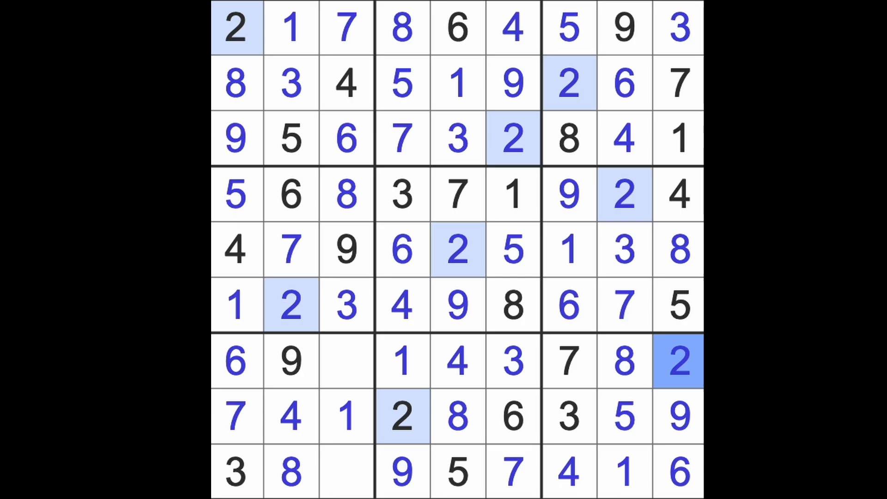
left_click(347, 471)
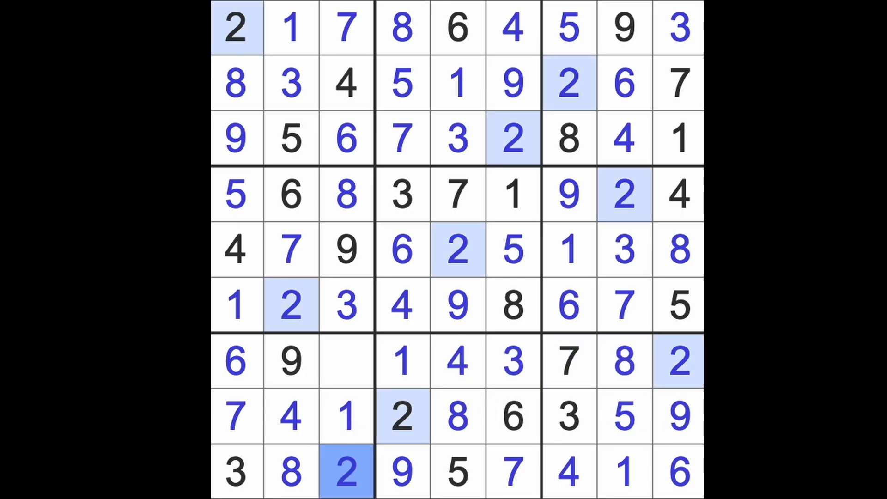